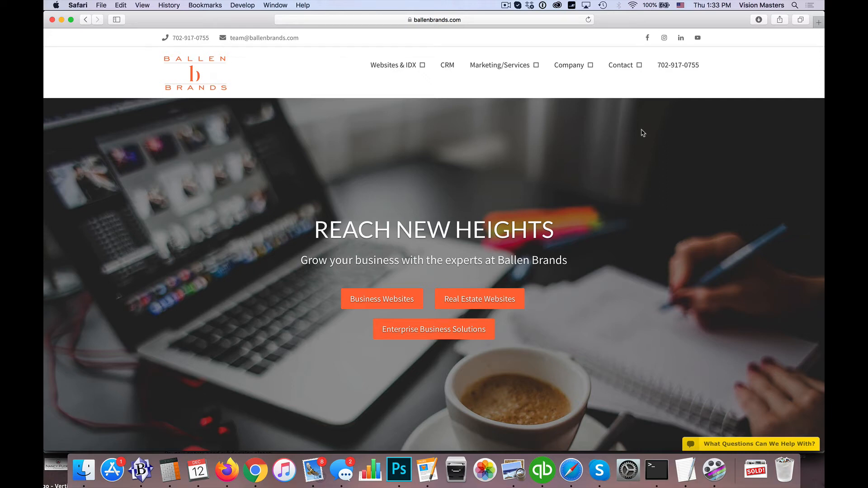
mouse_move(476, 102)
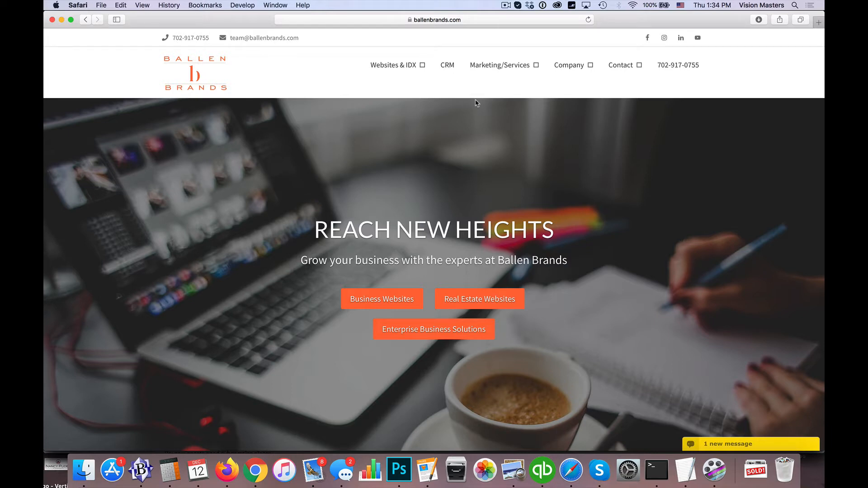
mouse_move(384, 95)
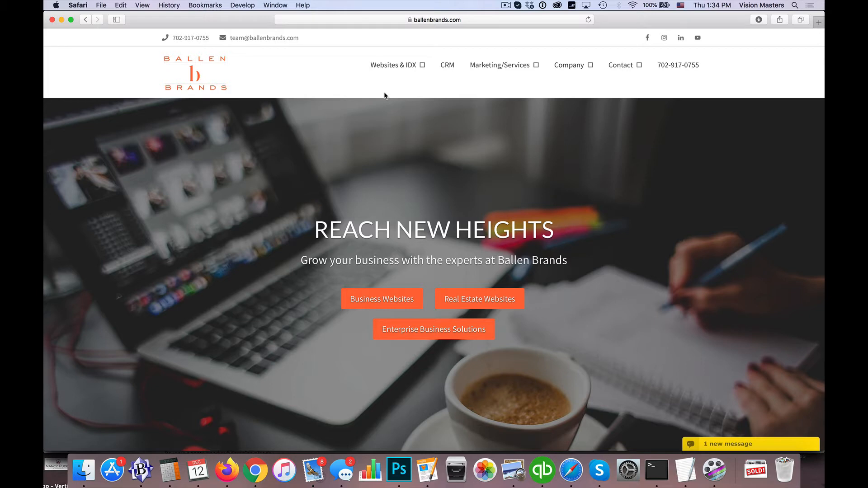
mouse_move(446, 82)
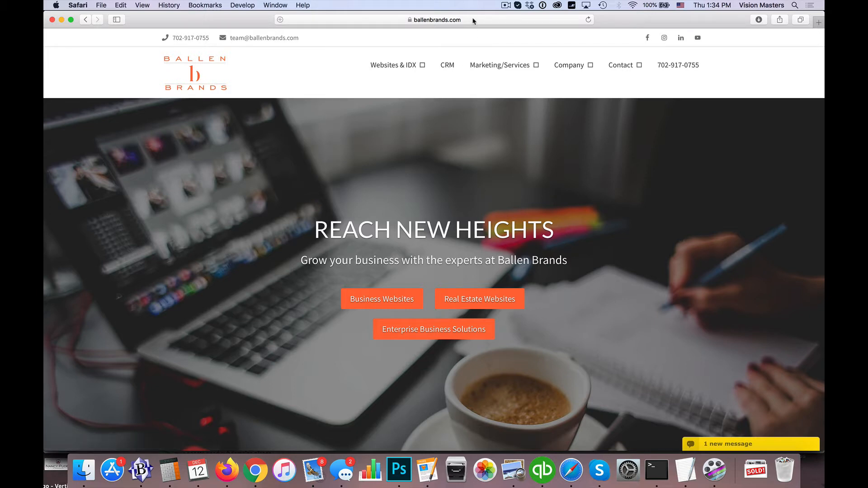
Log in to the WordPress admin with the saved credentials and reach the Dashboard.
click(434, 20)
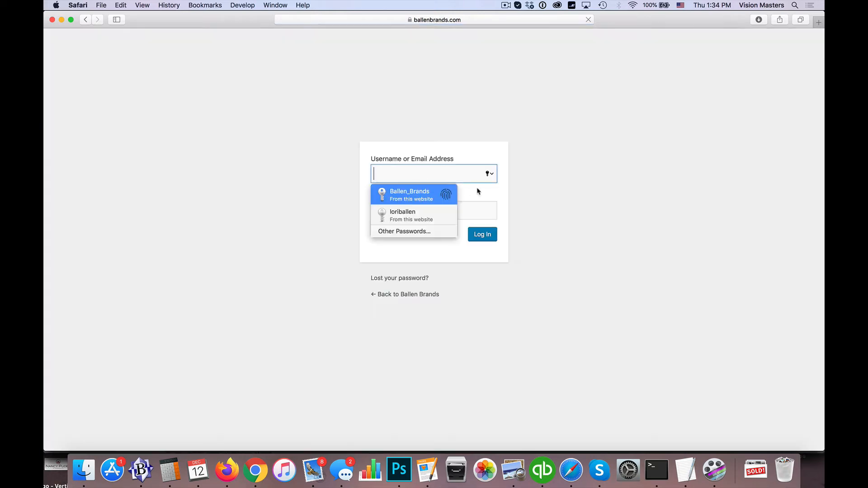
click(409, 193)
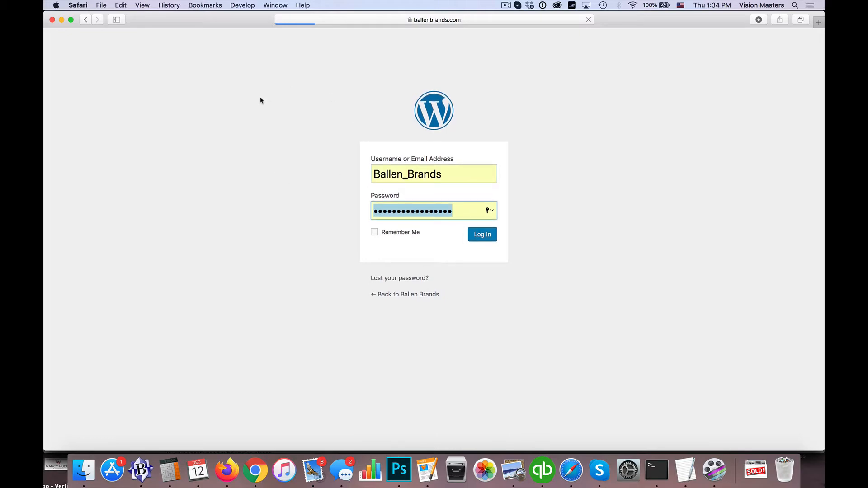
click(482, 234)
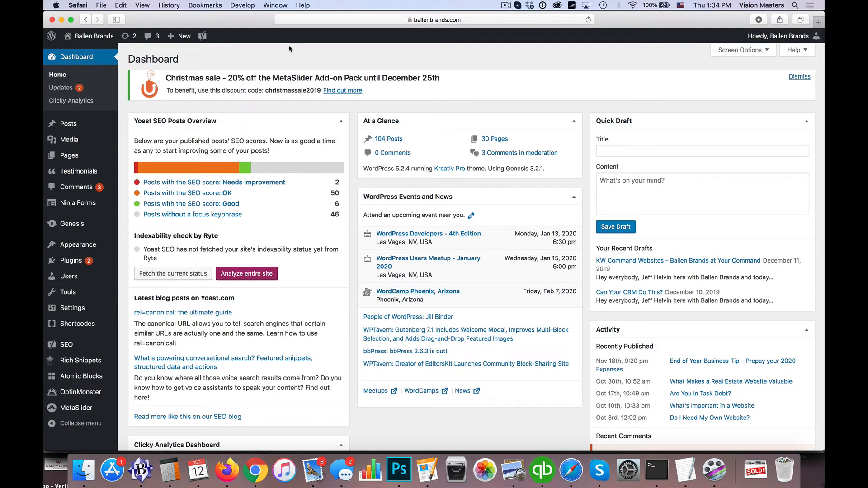
mouse_move(358, 257)
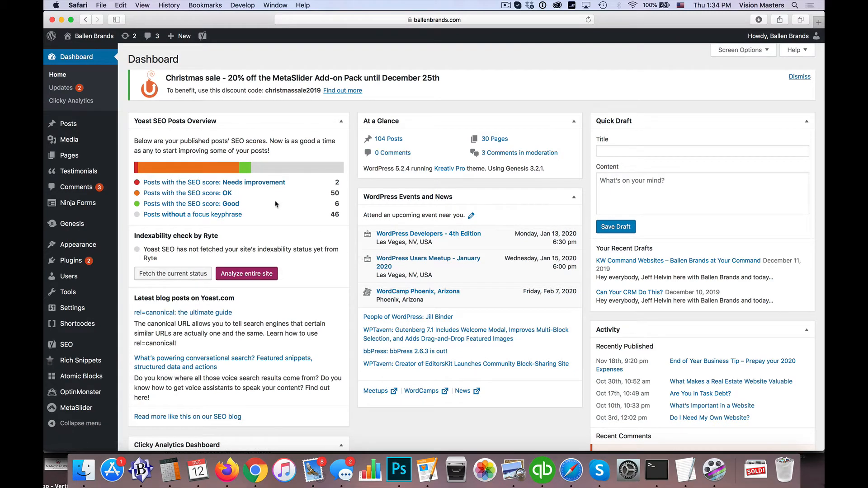
mouse_move(246, 60)
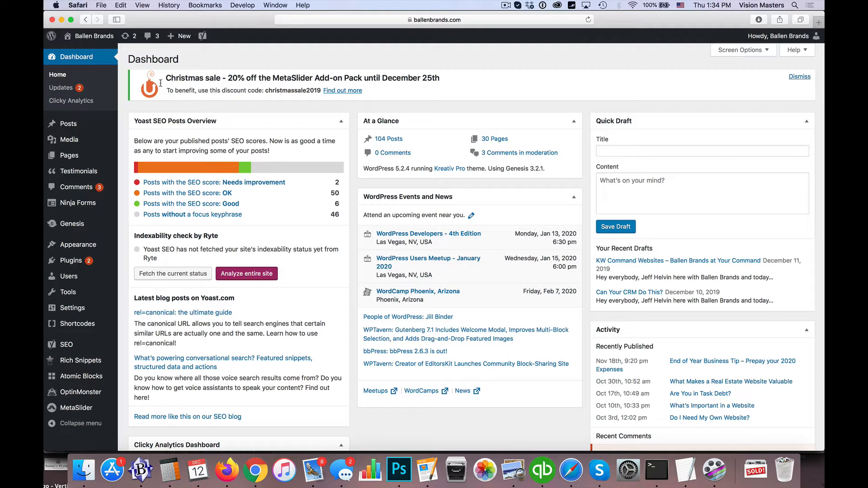
mouse_move(218, 67)
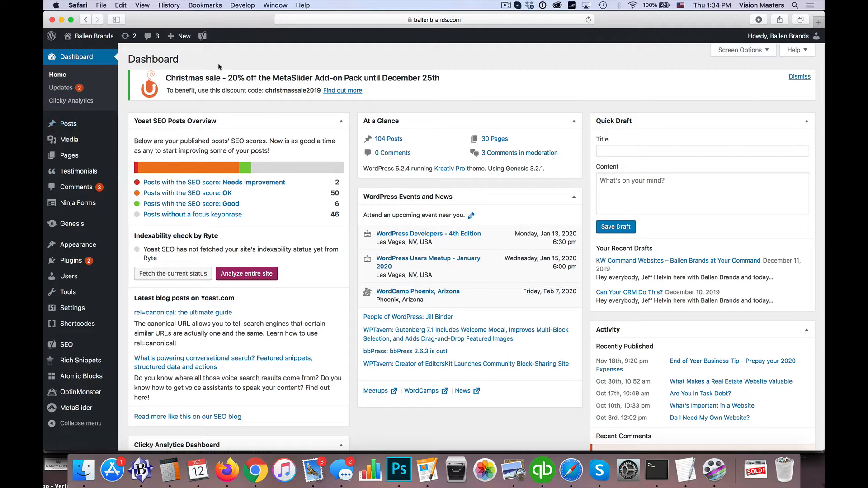
mouse_move(70, 140)
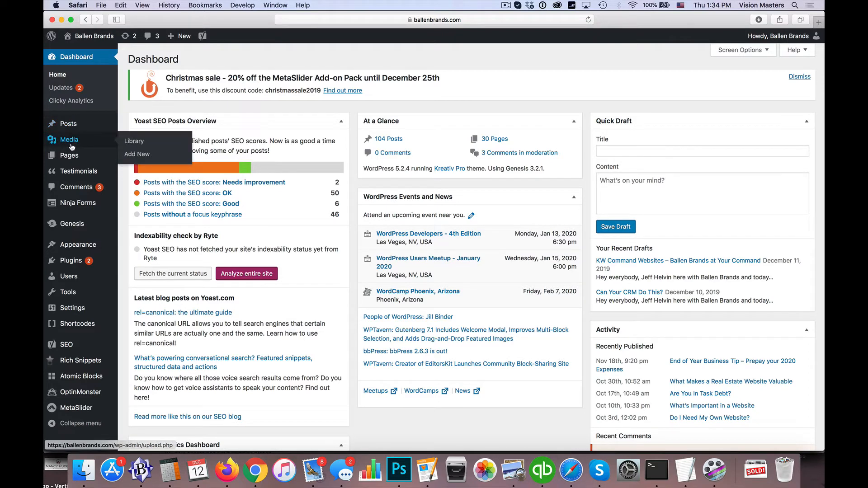
Add a new media item by choosing the 18 Steps to Command file from the Desktop.
click(134, 140)
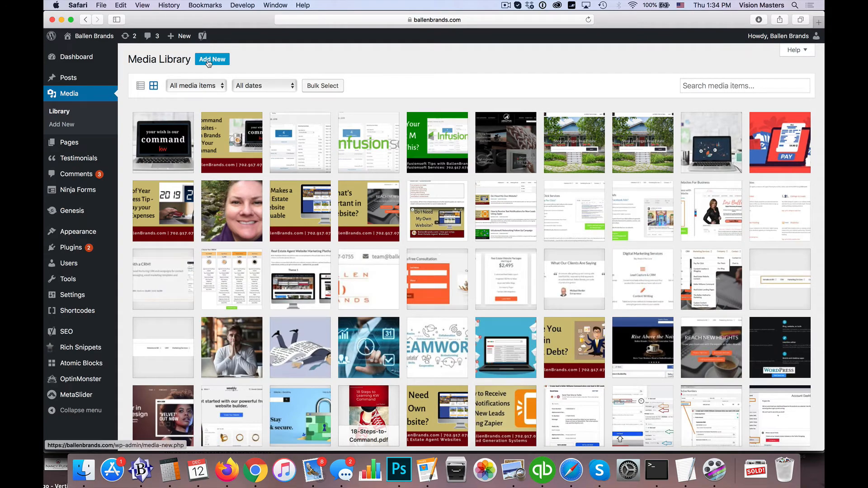
click(212, 60)
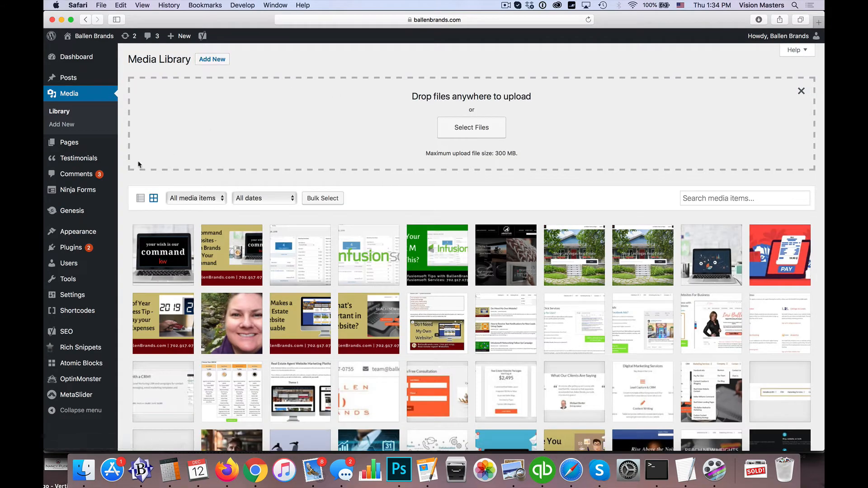
mouse_move(63, 130)
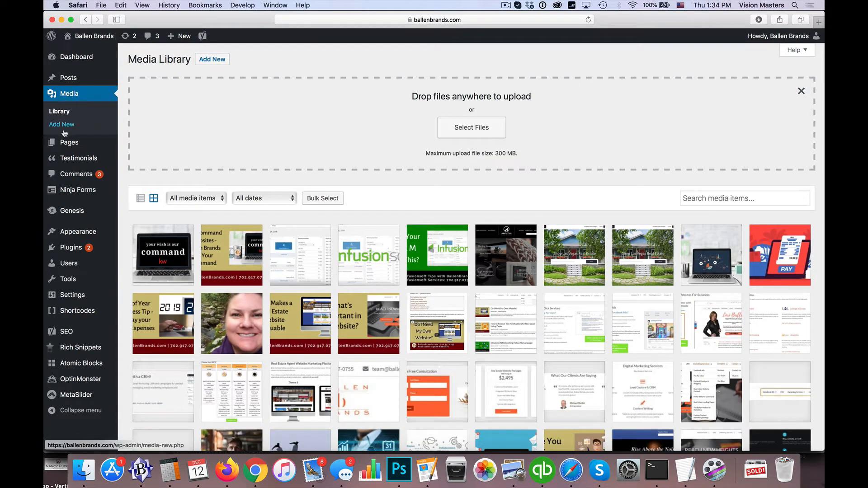
mouse_move(471, 132)
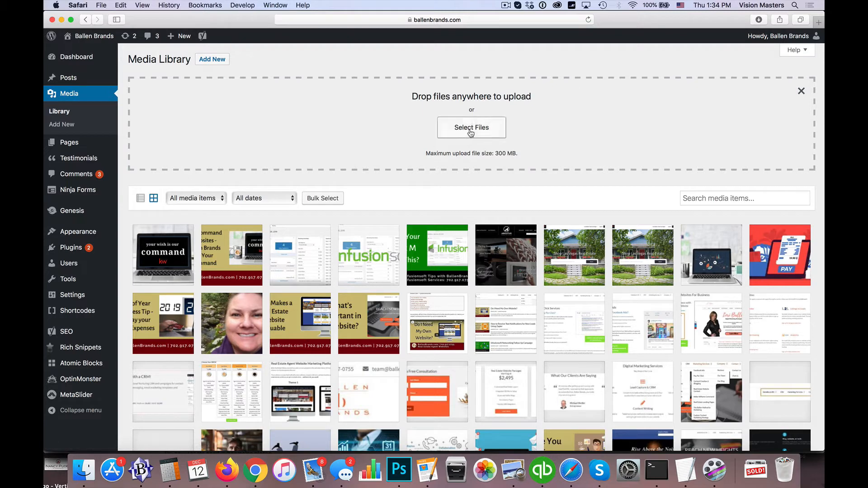
click(471, 127)
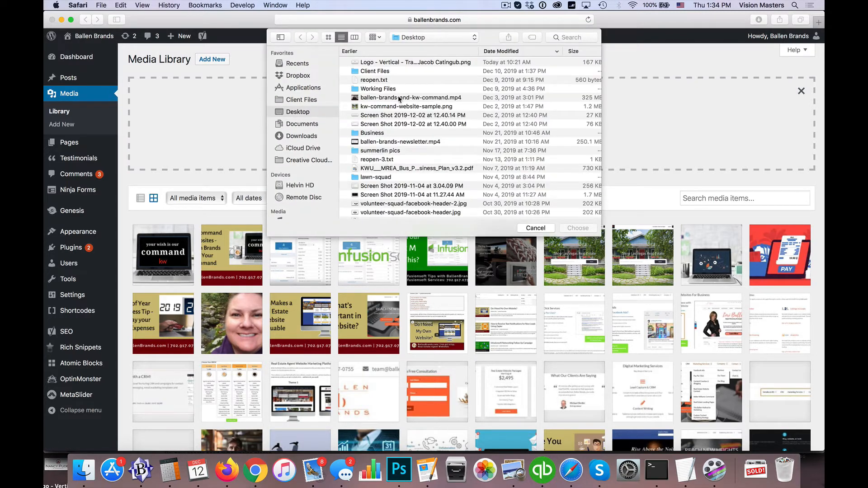
scroll(down, 3)
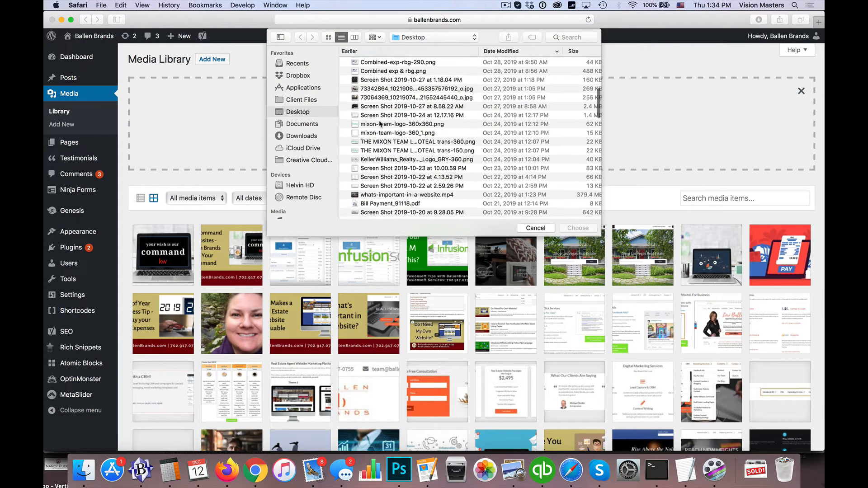
scroll(down, 3)
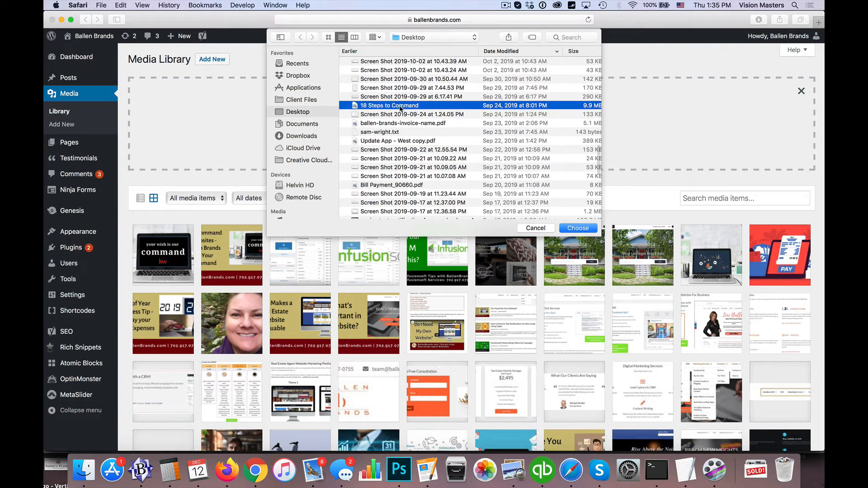
click(578, 228)
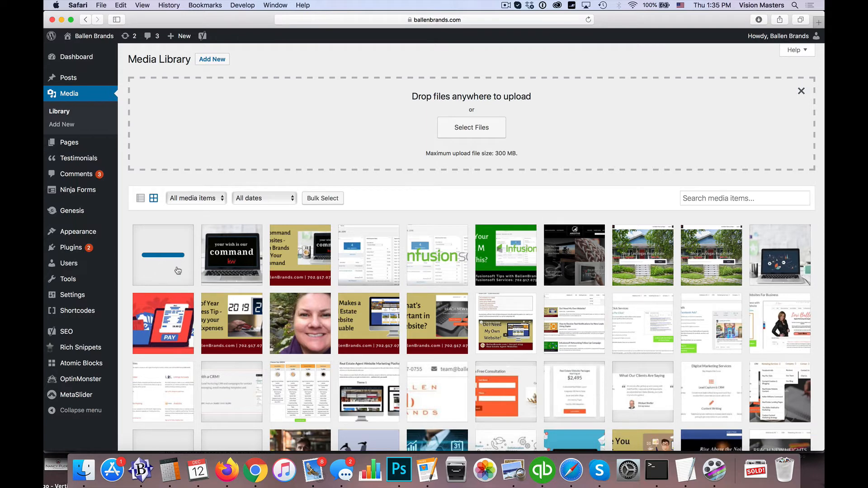
Copy the uploaded PDF's file URL from its attachment details, then return to the library.
click(162, 255)
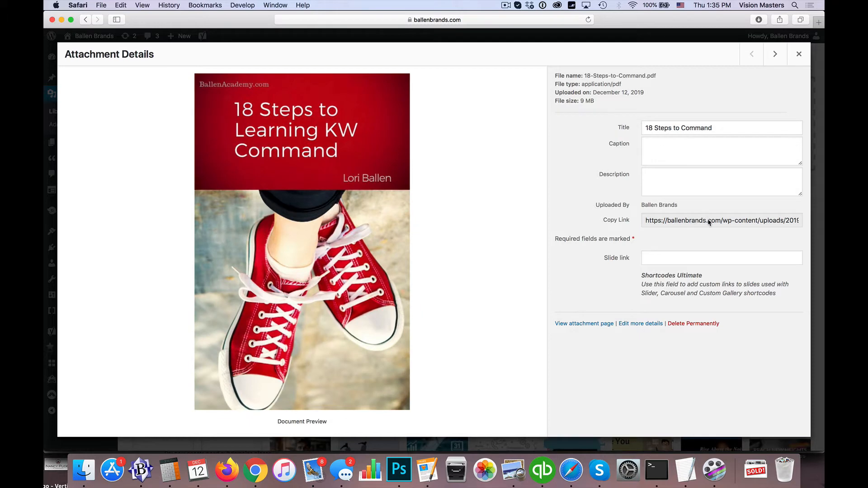
click(722, 219)
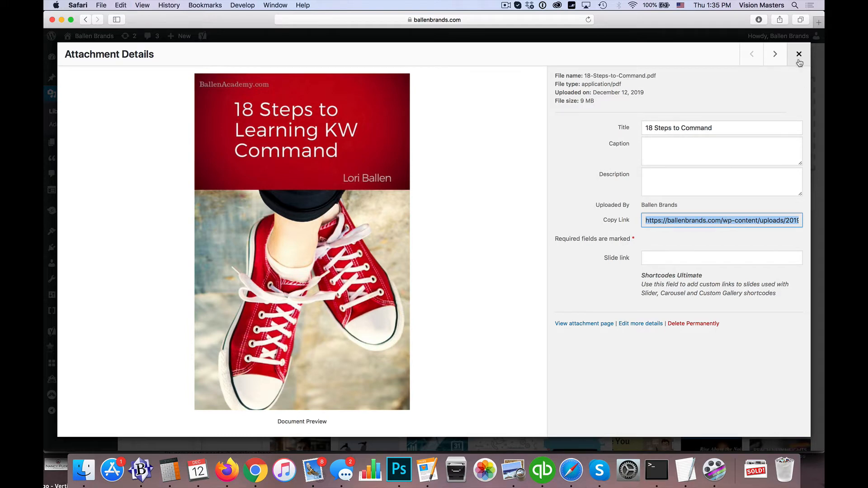
click(799, 54)
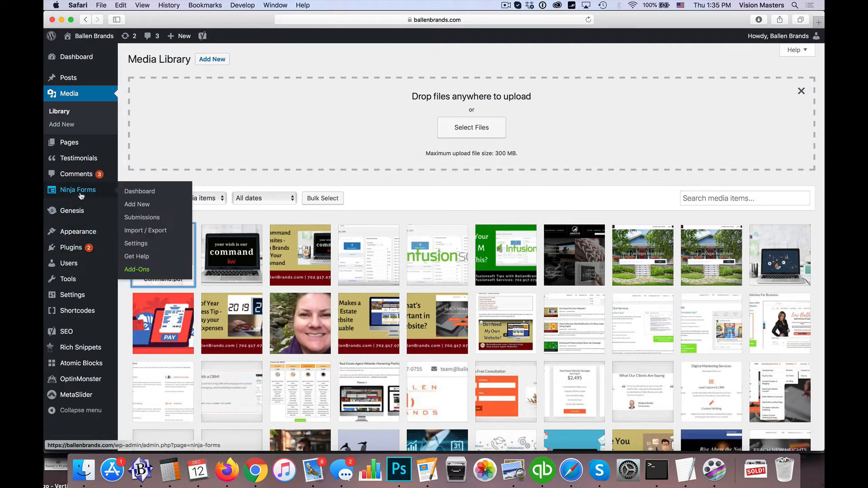
mouse_move(76, 194)
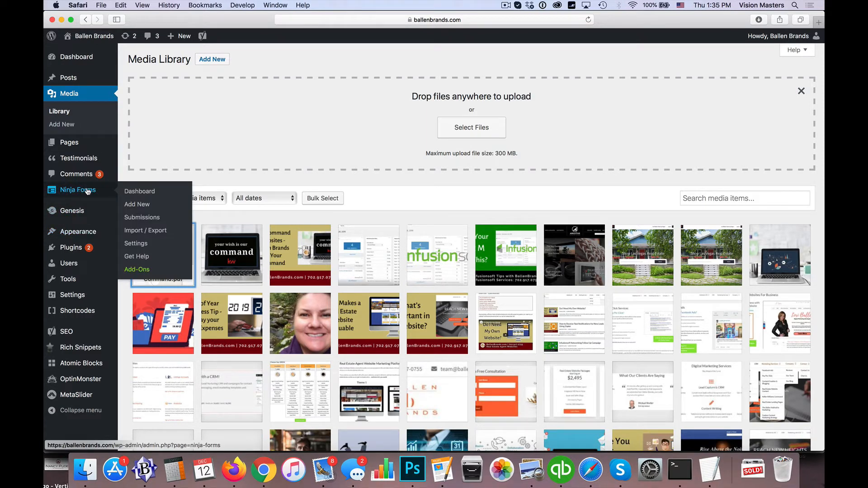
mouse_move(71, 248)
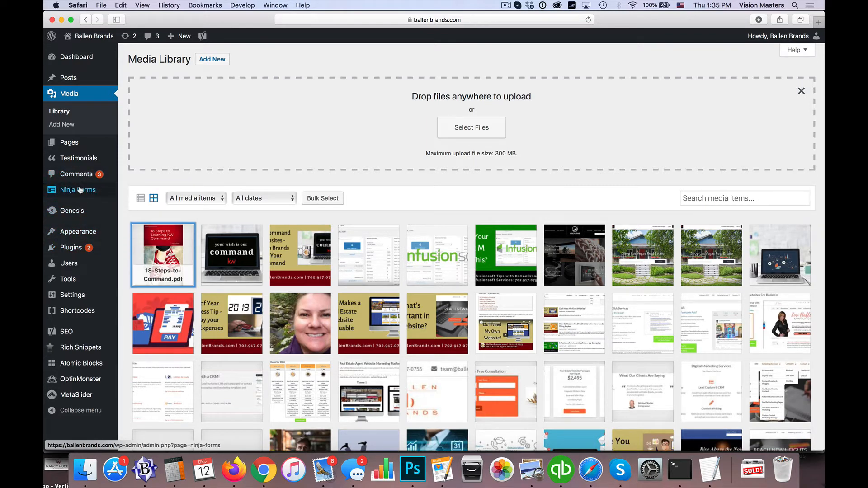
Add a new Ninja Forms form using the Blank Form template.
click(78, 190)
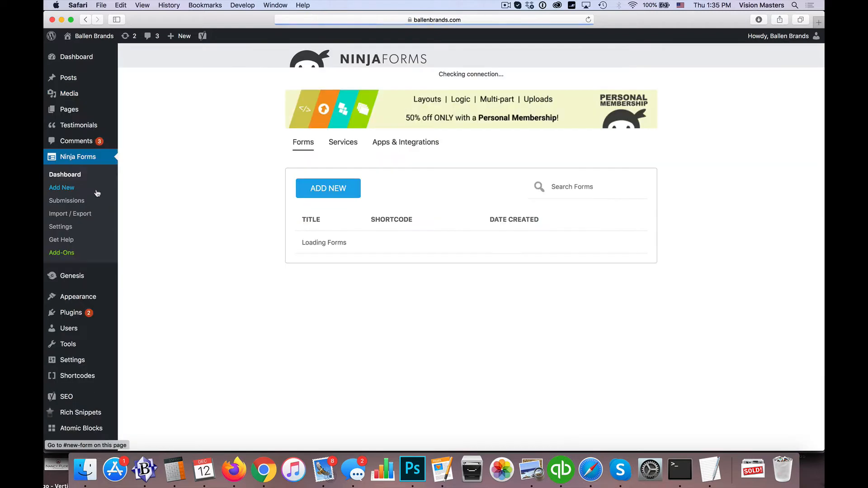
click(327, 188)
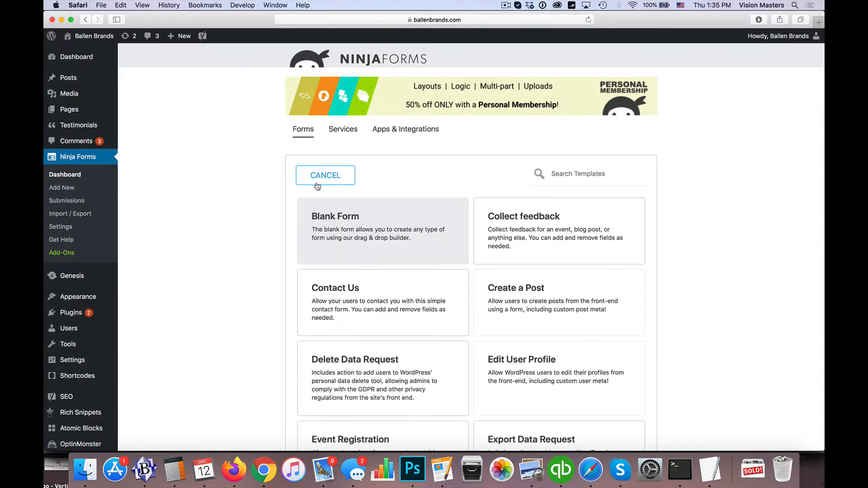
scroll(down, 3)
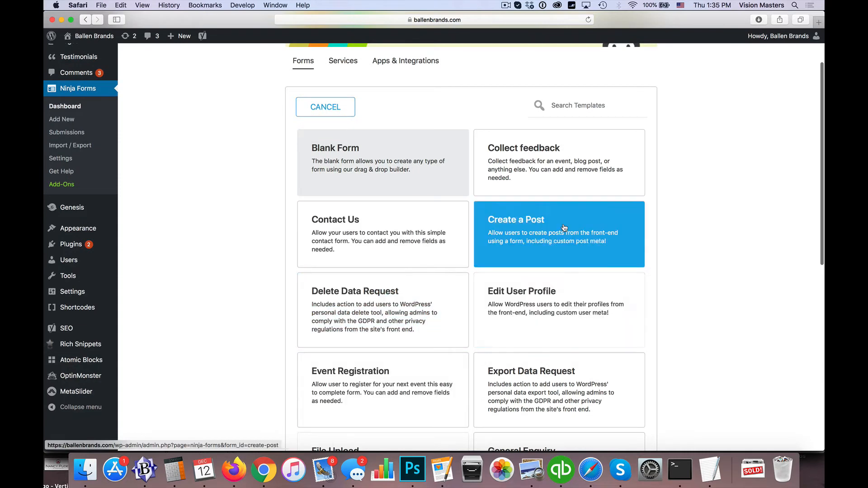
scroll(down, 3)
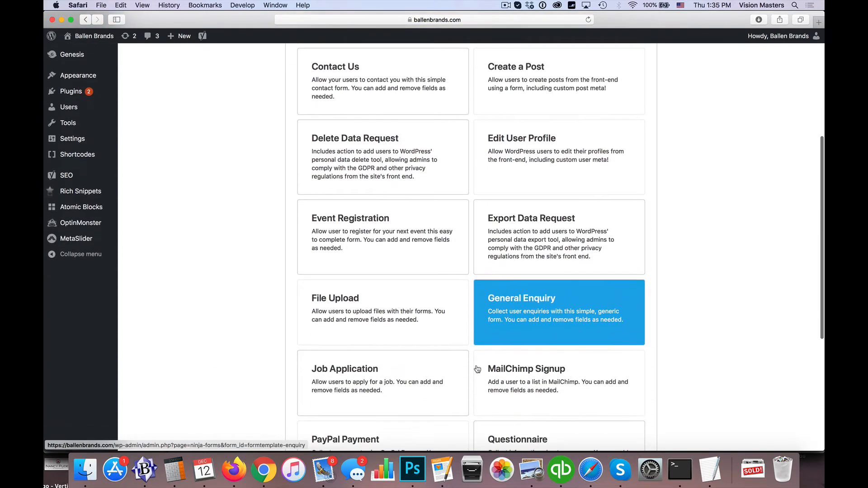
scroll(down, 3)
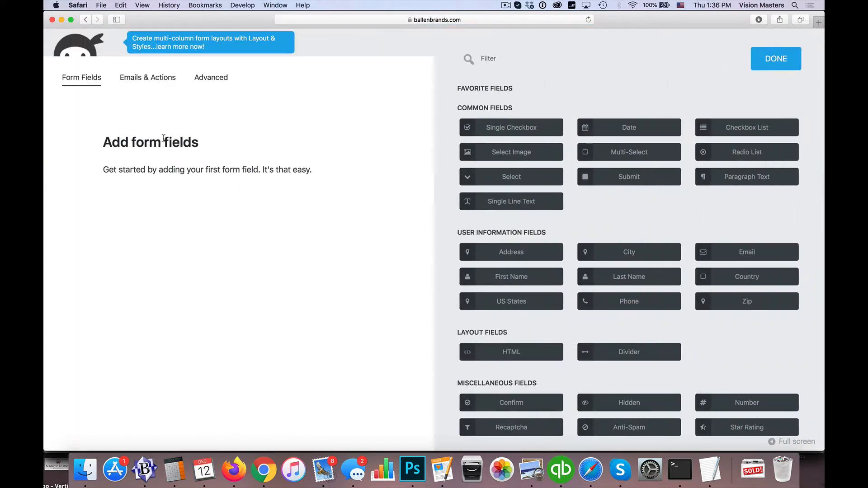
mouse_move(172, 163)
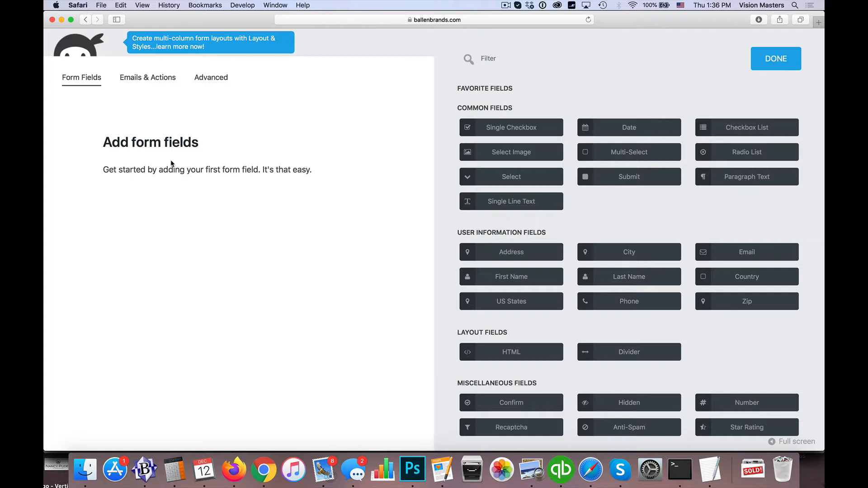
mouse_move(239, 167)
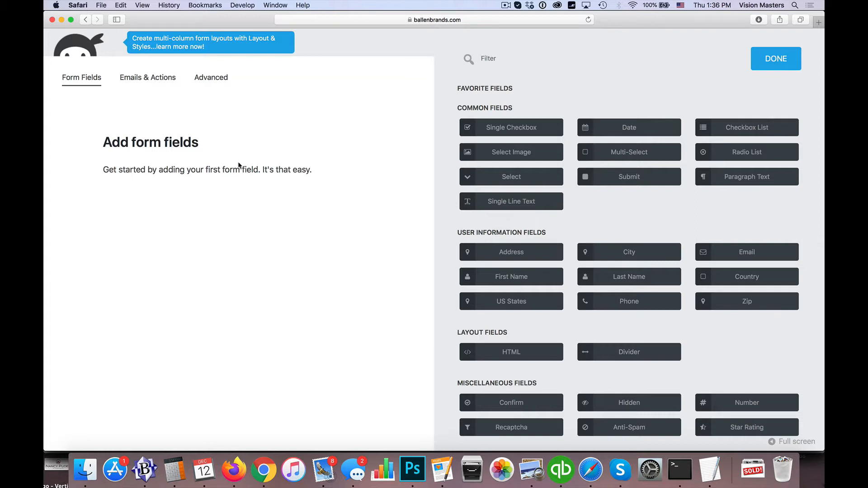
mouse_move(482, 264)
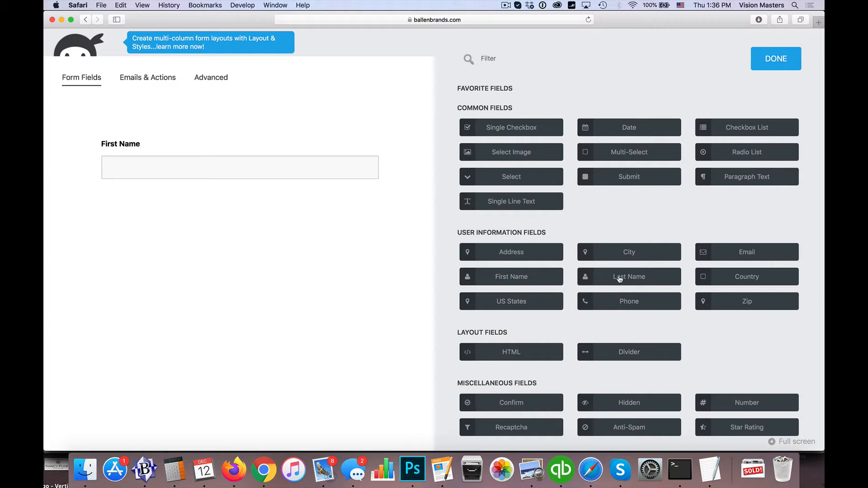
mouse_move(164, 240)
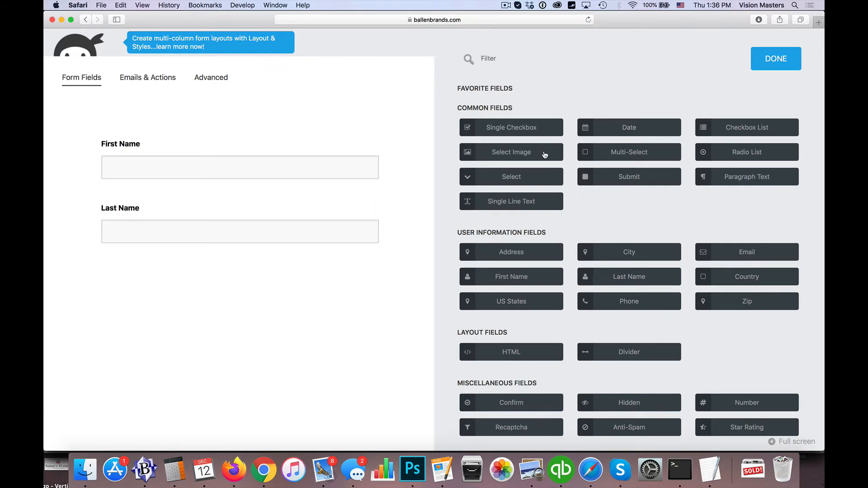
mouse_move(512, 289)
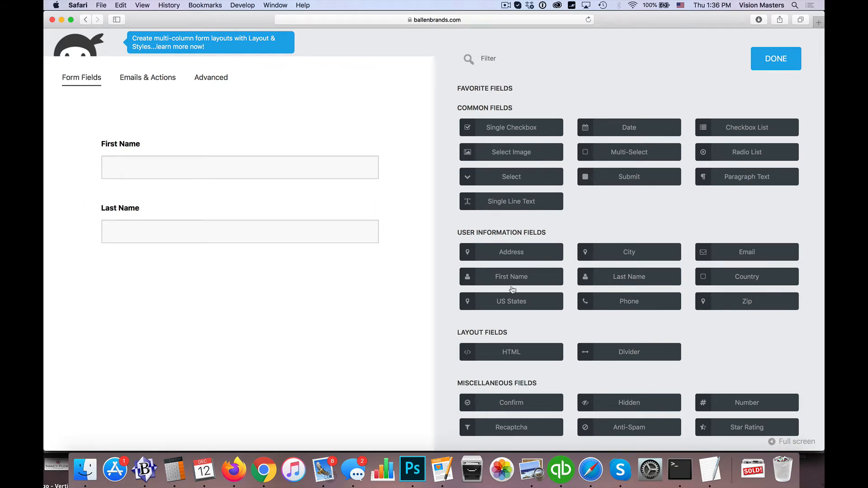
Add Email below Last Name and a Phone field from the User Information list.
drag(746, 252, 166, 261)
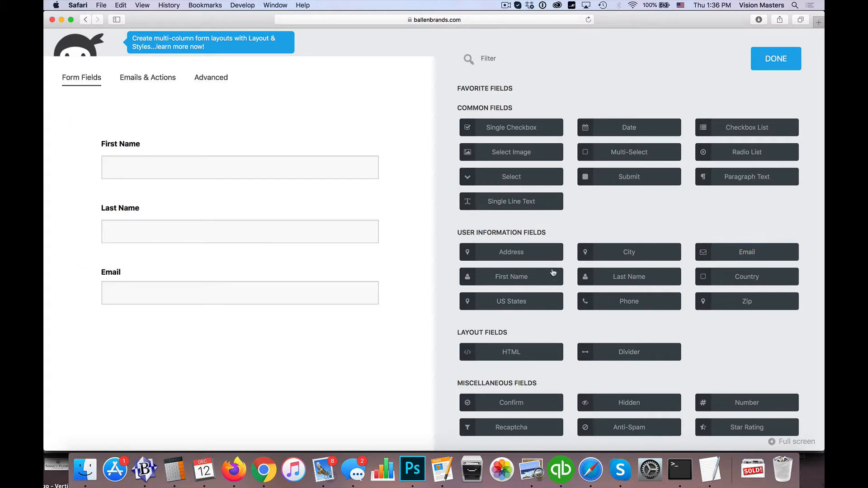
mouse_move(642, 306)
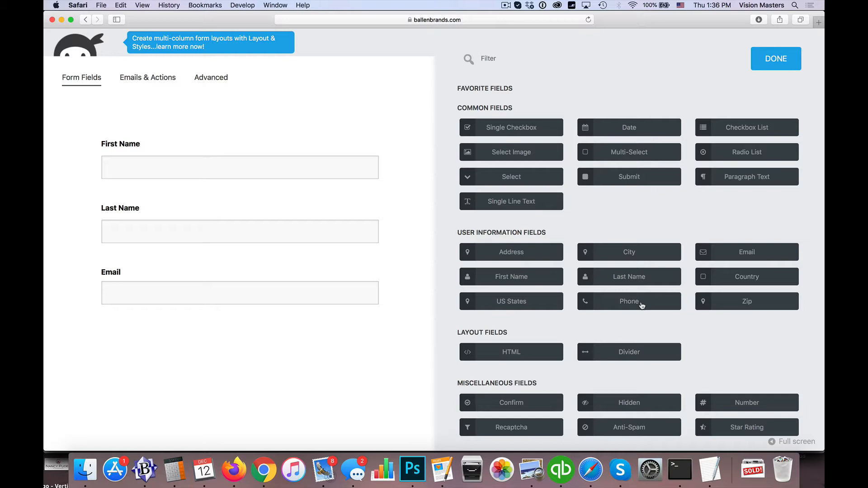
mouse_move(640, 306)
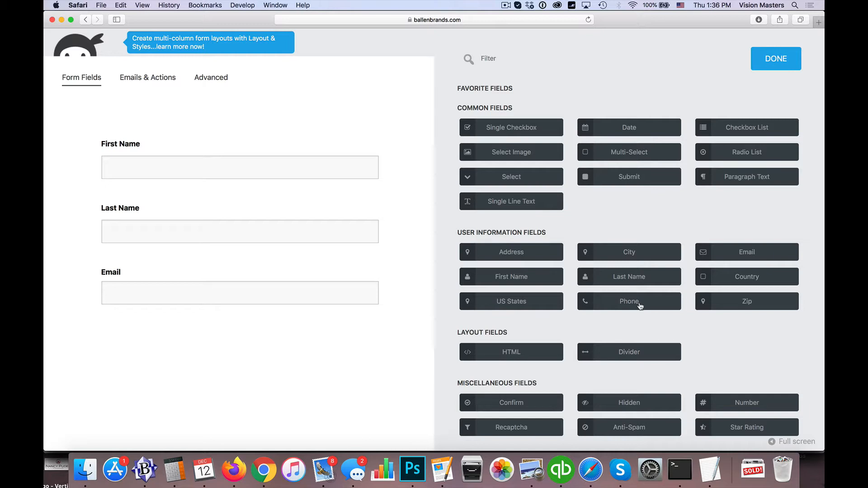
click(630, 301)
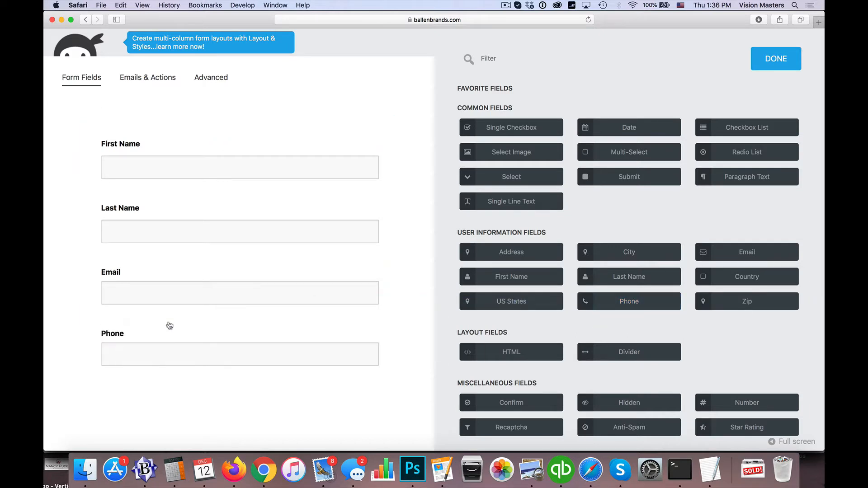
mouse_move(414, 297)
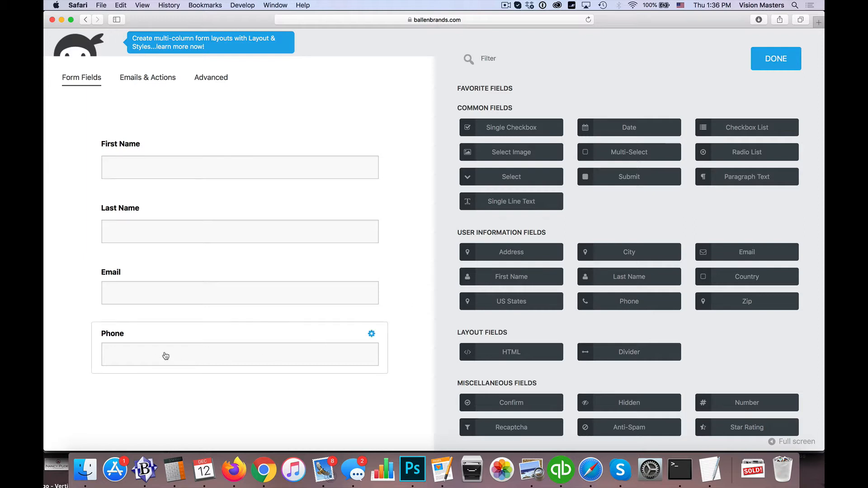
mouse_move(268, 293)
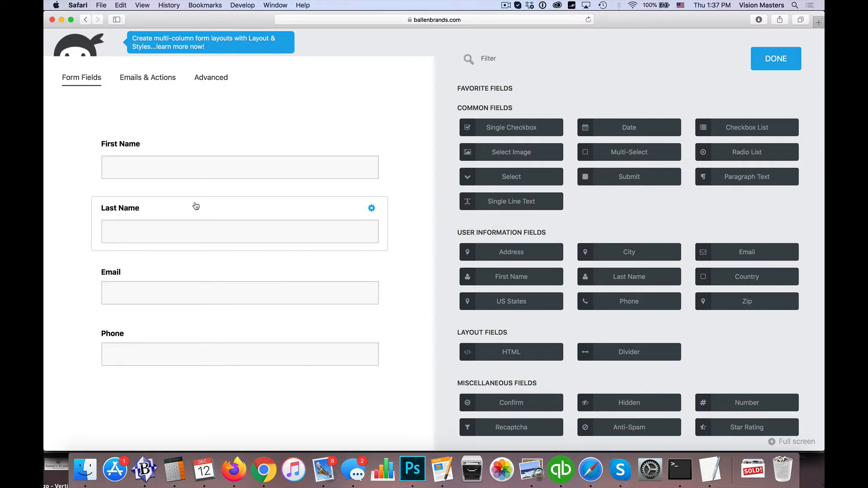
mouse_move(279, 163)
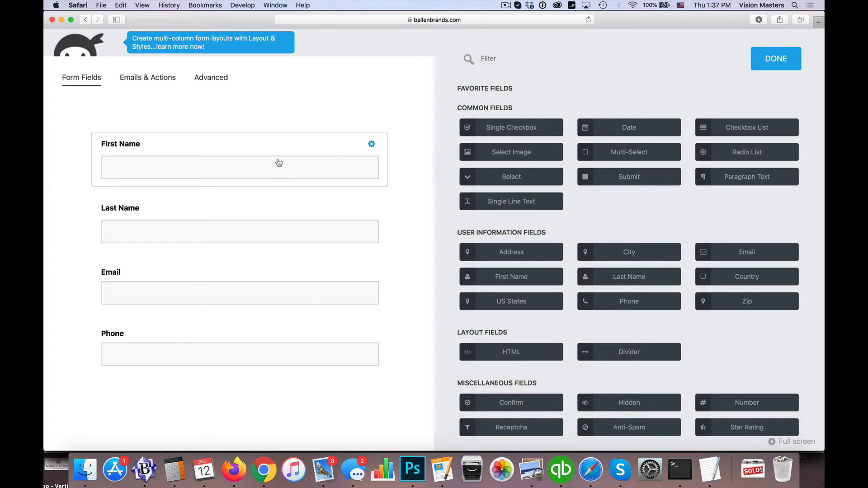
mouse_move(211, 142)
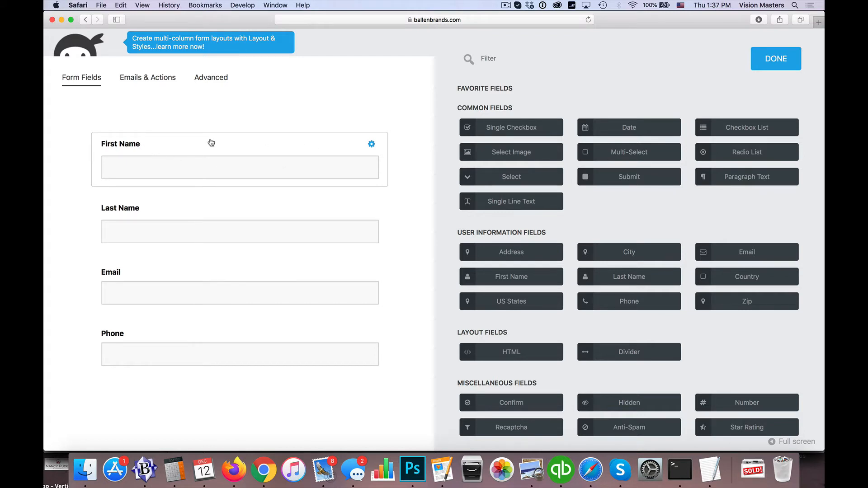
mouse_move(373, 147)
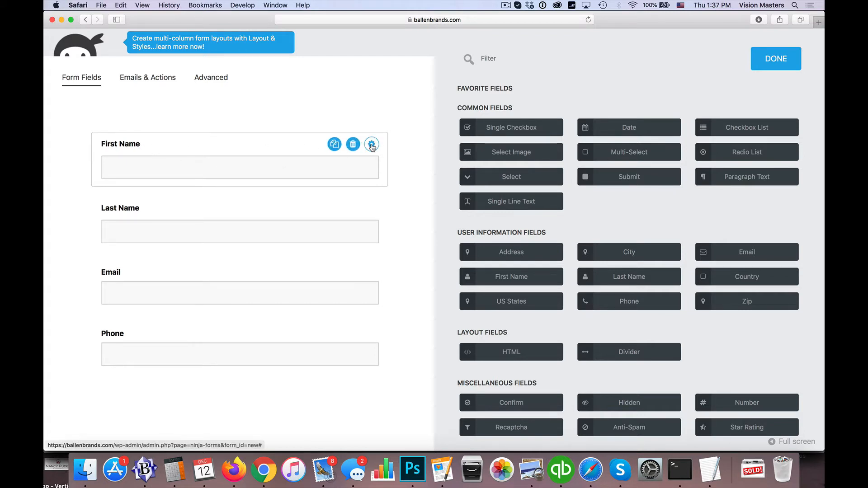
Mark First Name and Email as required, keep Phone optional, and finish editing the fields.
click(370, 144)
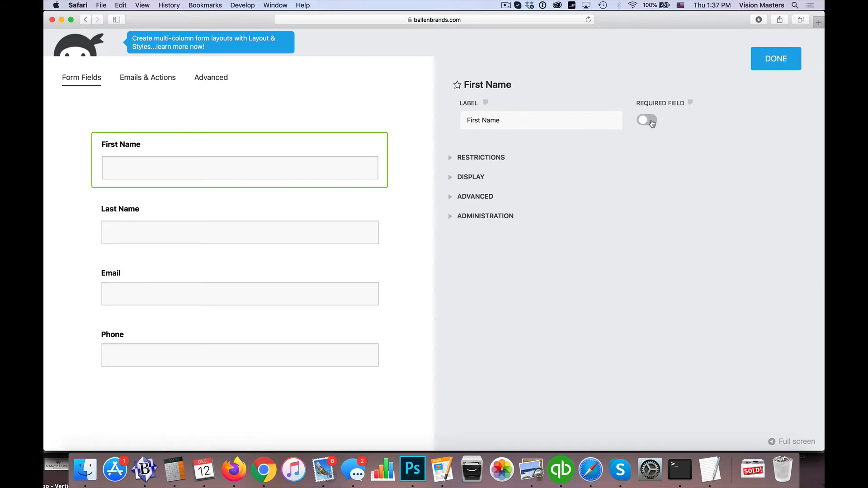
click(646, 119)
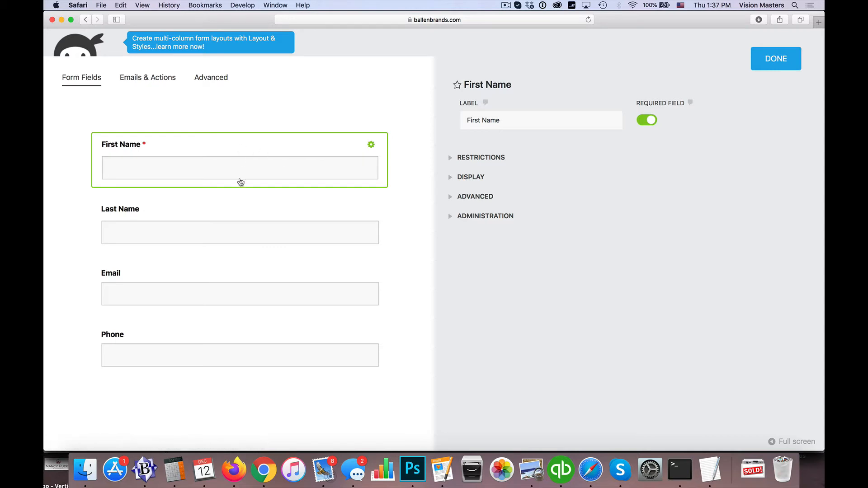
mouse_move(249, 307)
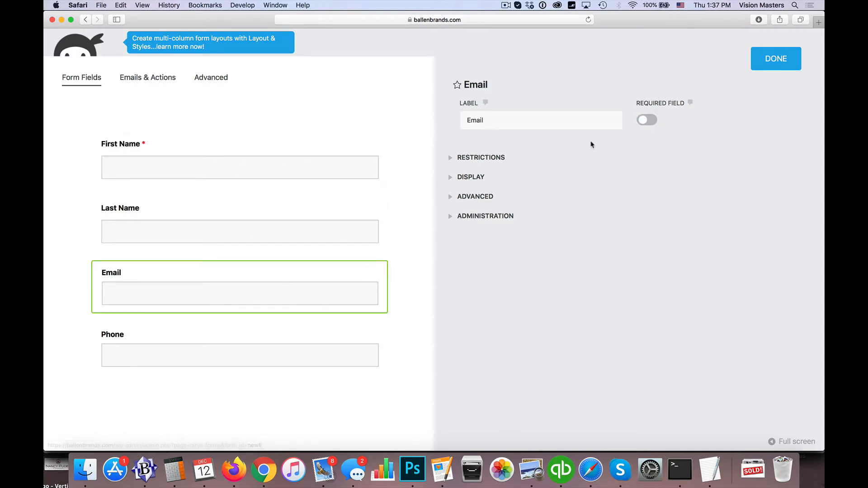
click(646, 119)
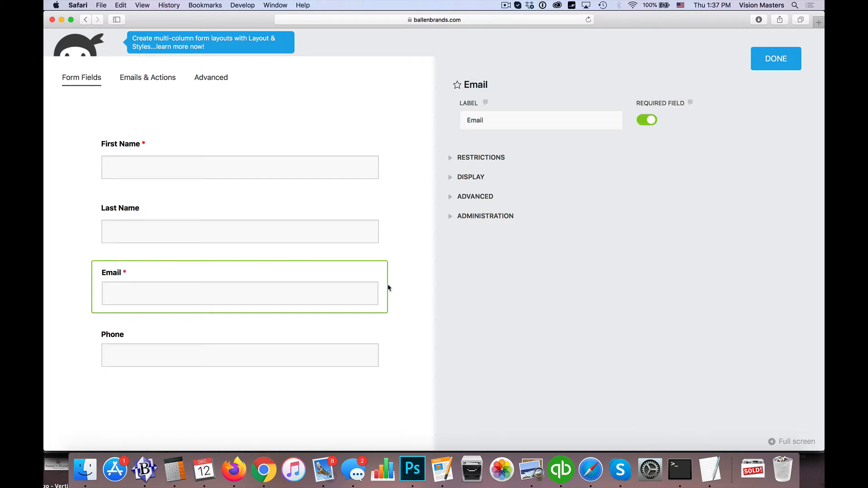
click(240, 354)
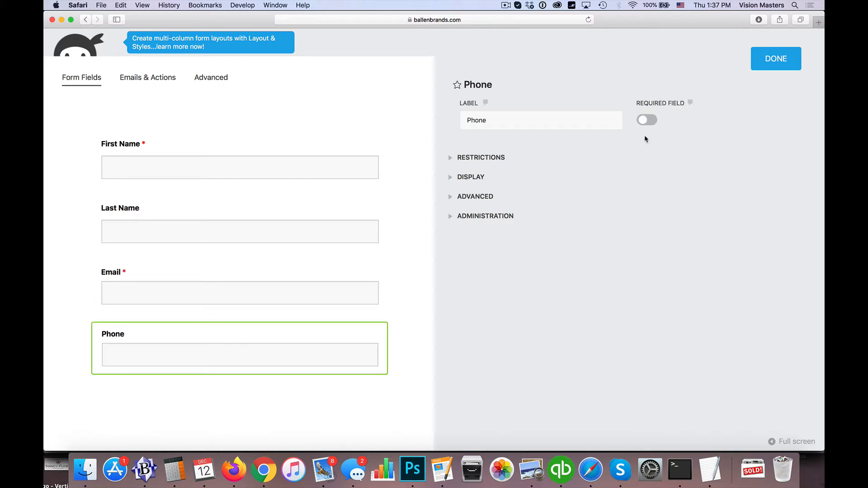
mouse_move(646, 164)
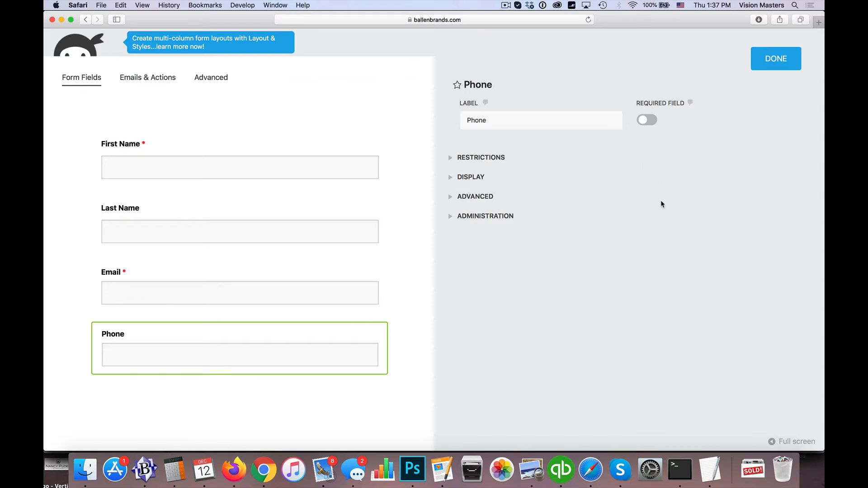
mouse_move(658, 198)
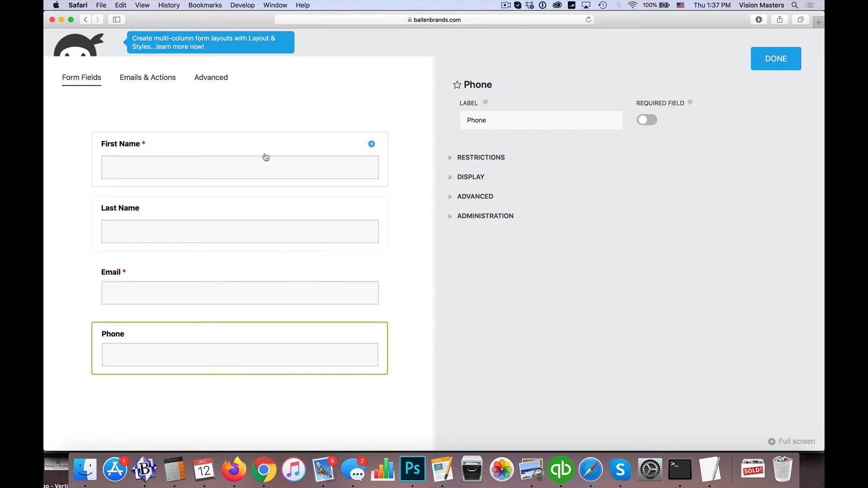
mouse_move(690, 93)
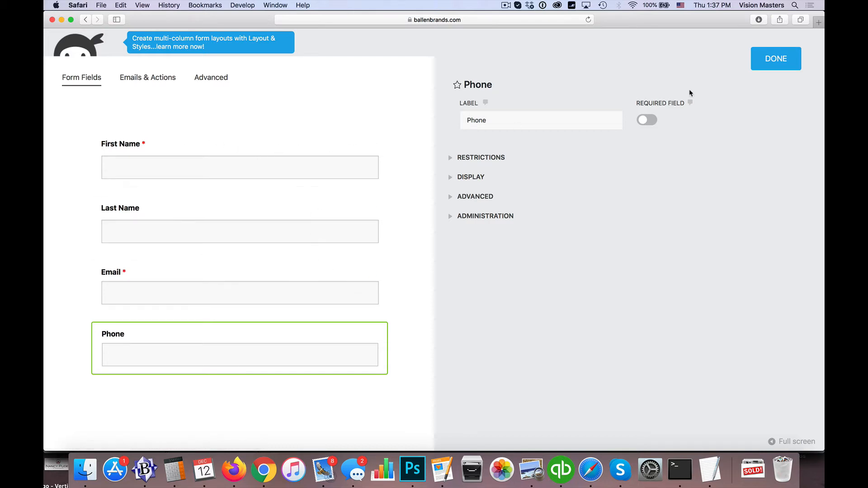
mouse_move(770, 63)
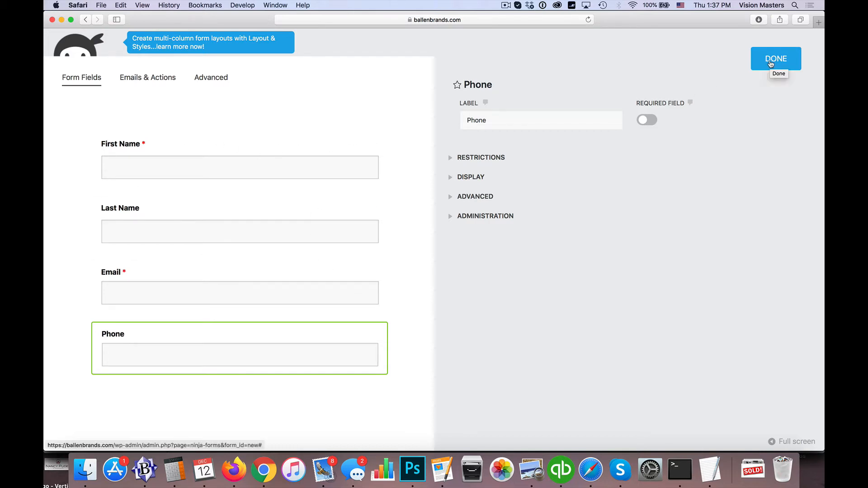
click(776, 58)
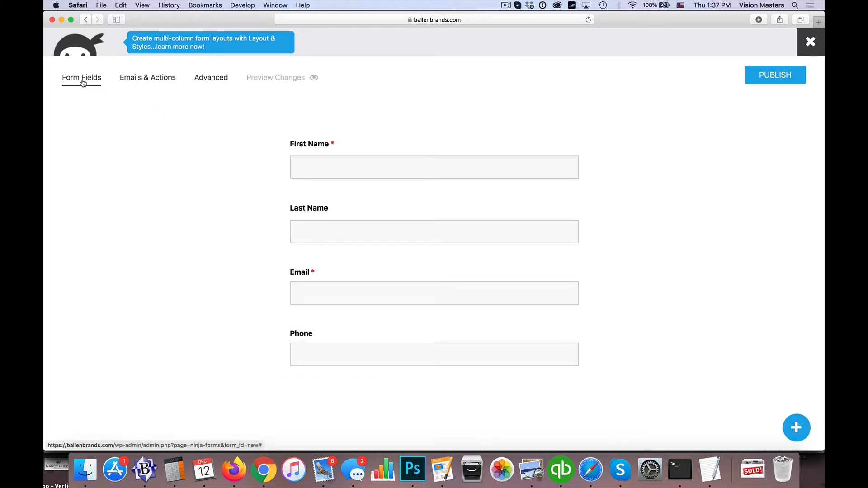
mouse_move(156, 83)
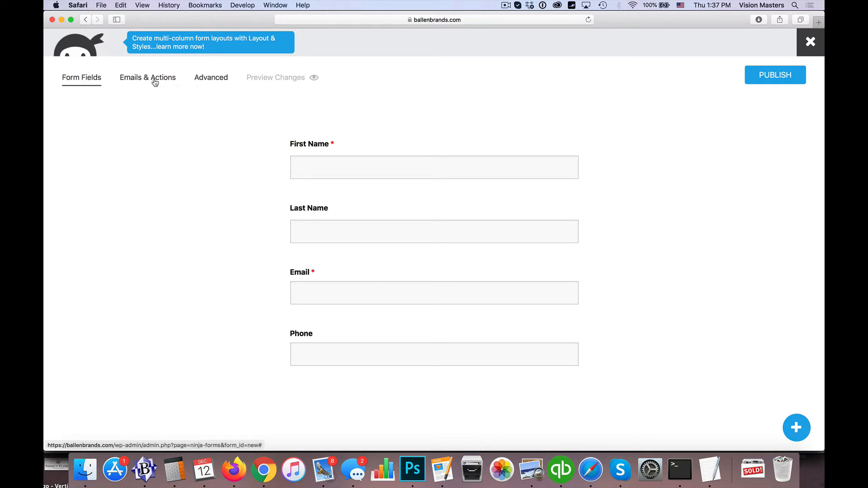
On Emails & Actions, edit the Store Submission action's settings.
click(147, 78)
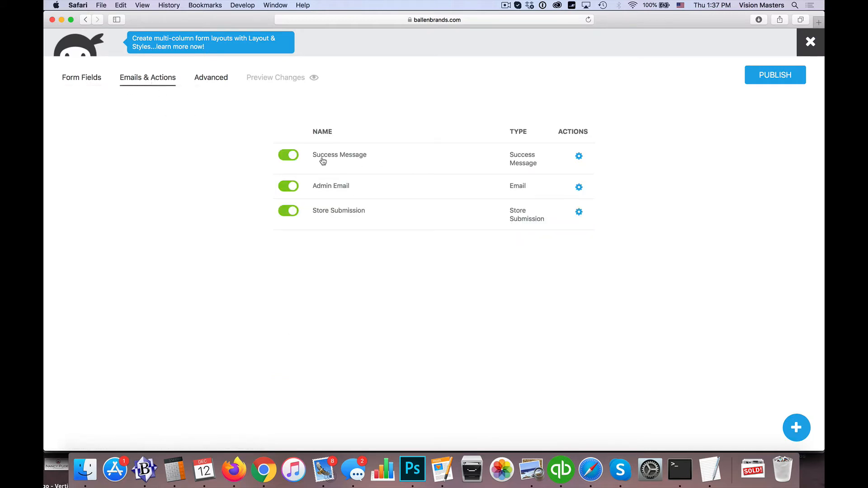
mouse_move(327, 197)
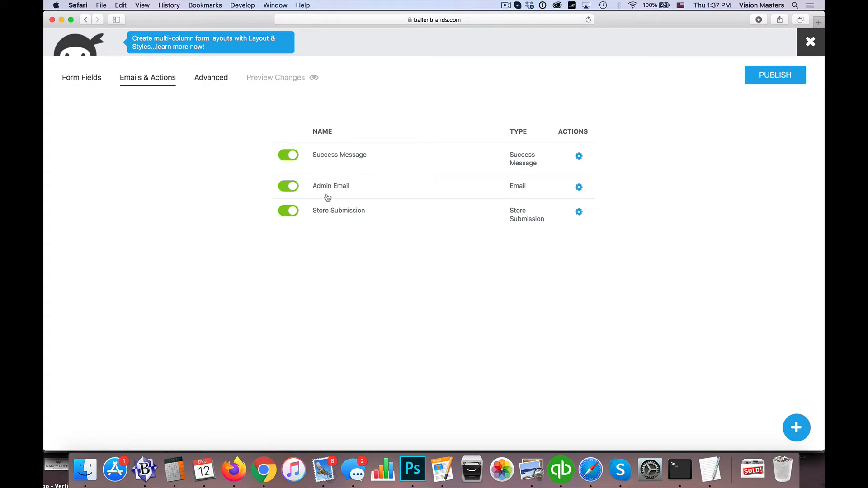
mouse_move(348, 197)
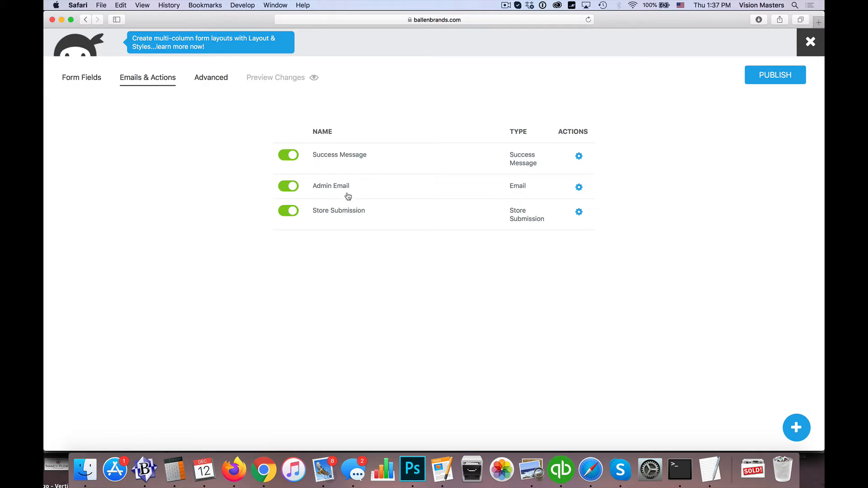
mouse_move(333, 223)
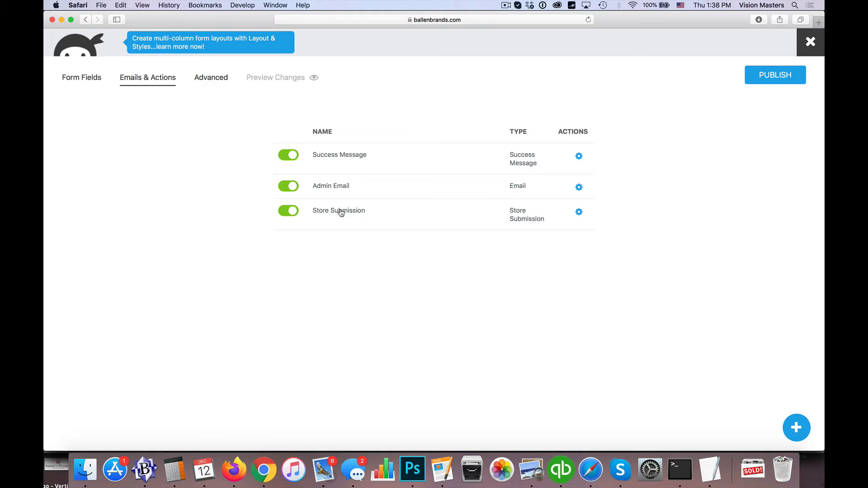
mouse_move(281, 93)
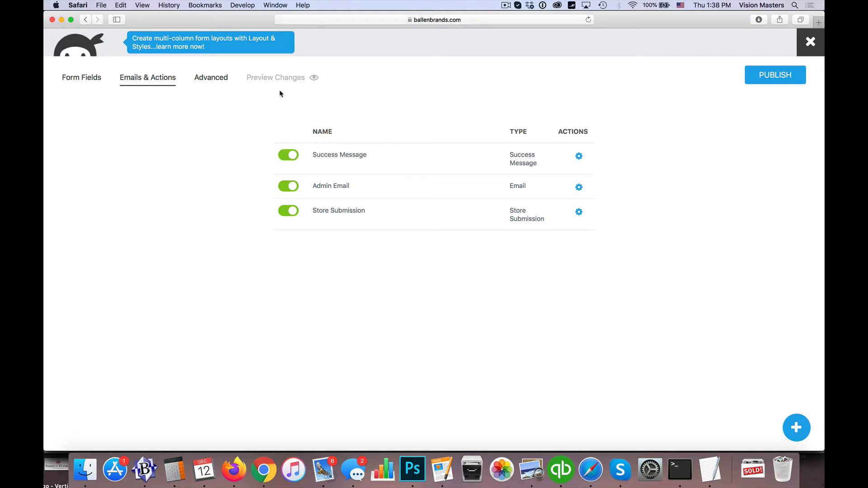
mouse_move(371, 227)
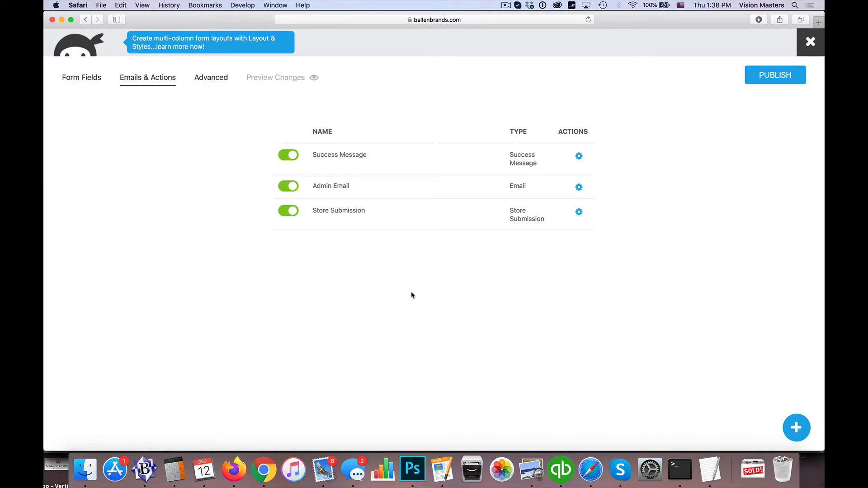
mouse_move(385, 224)
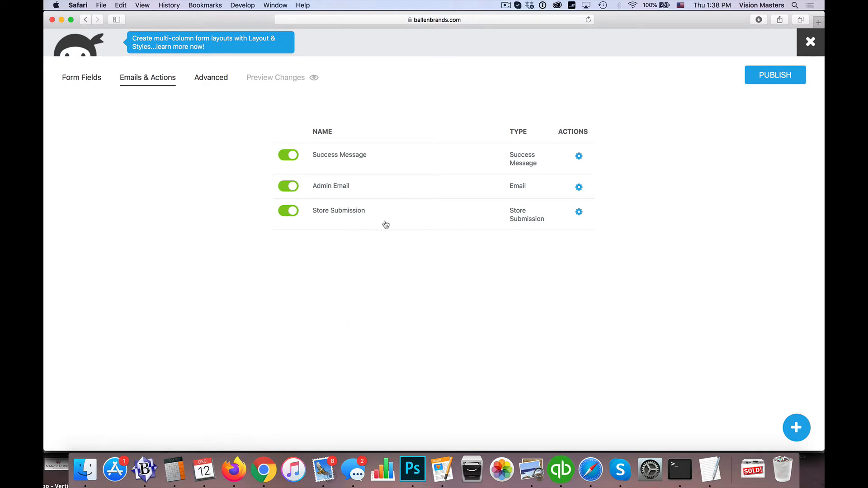
mouse_move(345, 189)
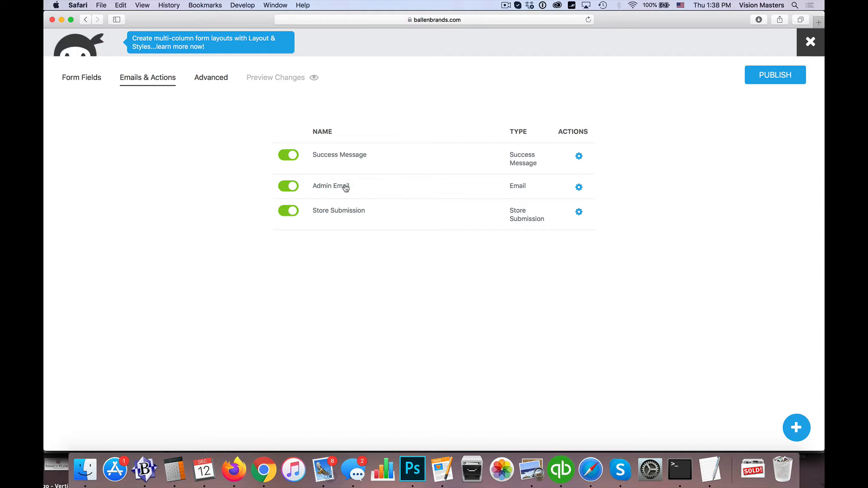
mouse_move(385, 190)
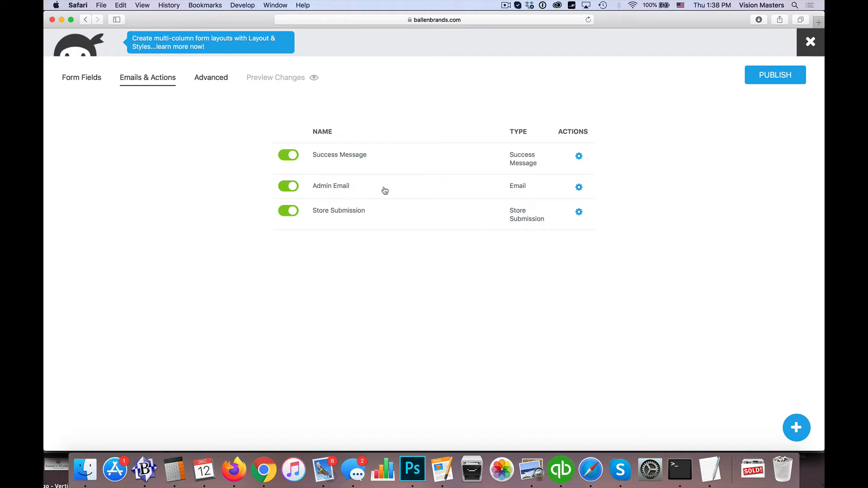
mouse_move(357, 161)
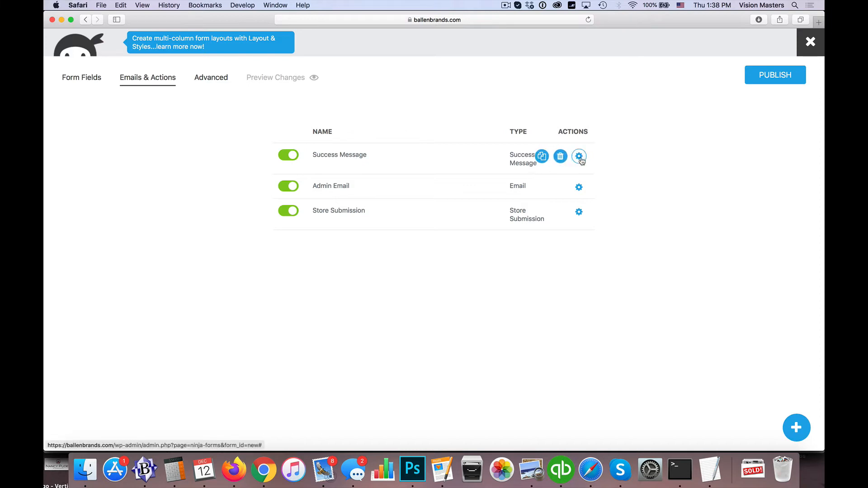
mouse_move(579, 156)
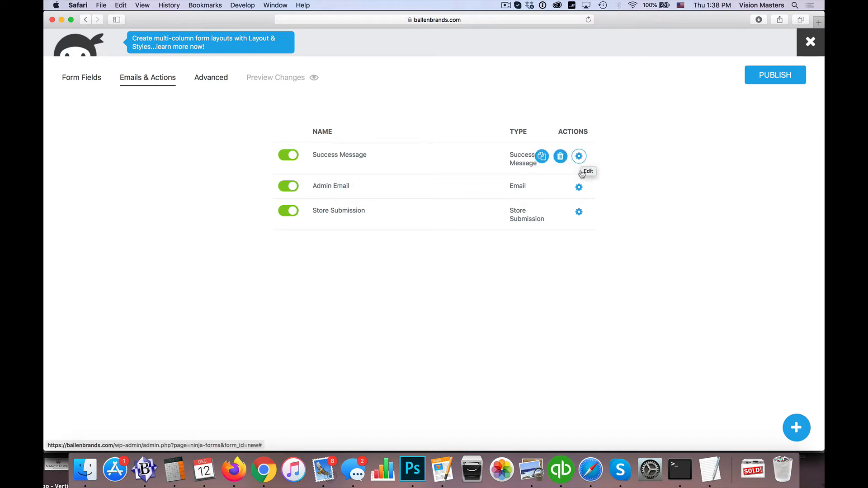
click(578, 212)
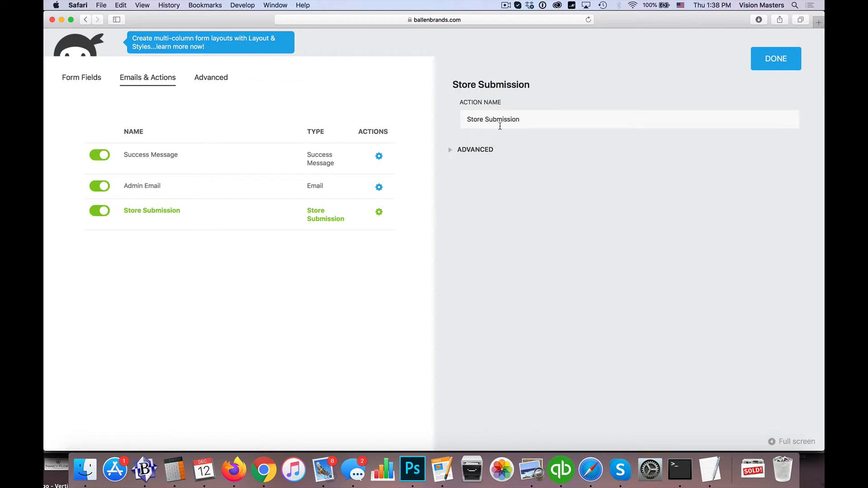
mouse_move(378, 187)
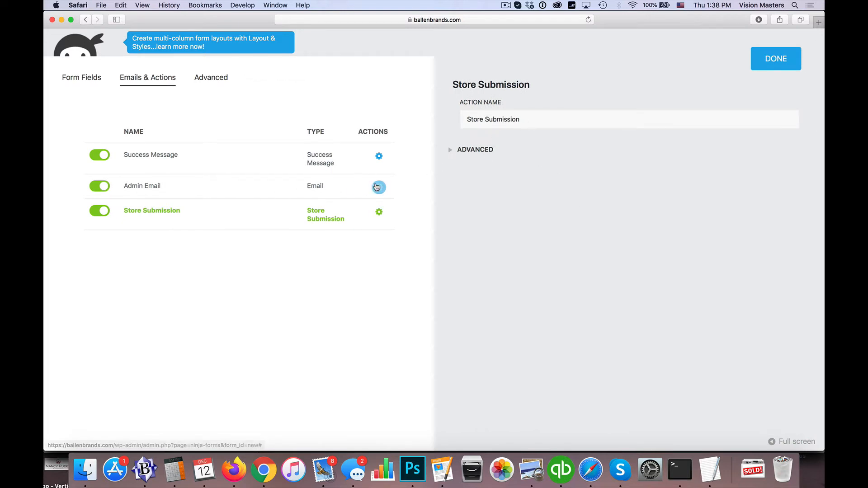
Set Admin Email to also go to the COO address with subject '18 Steps eBook Download'.
click(378, 186)
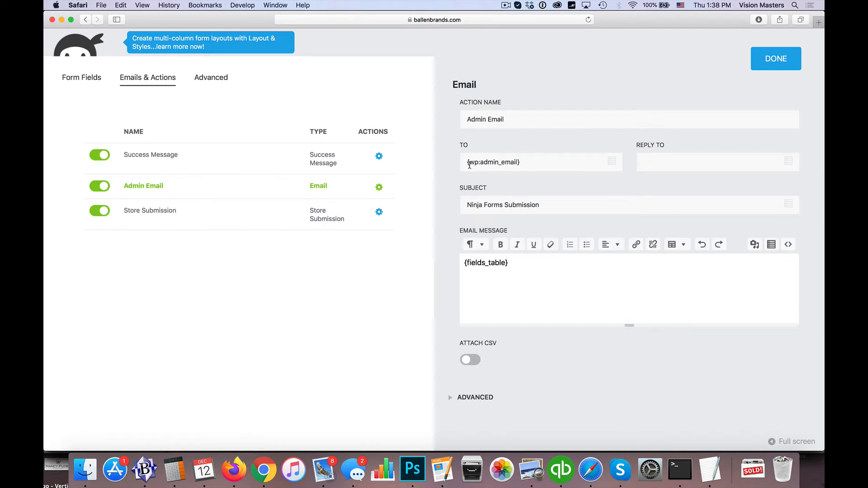
double_click(493, 163)
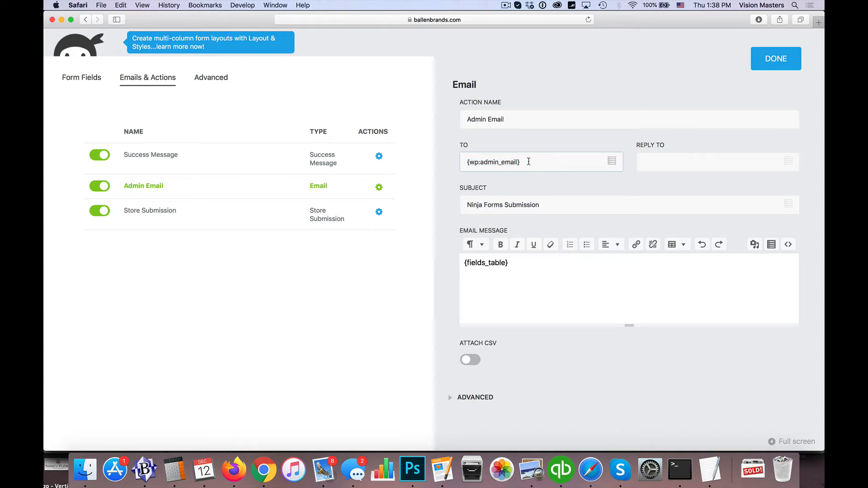
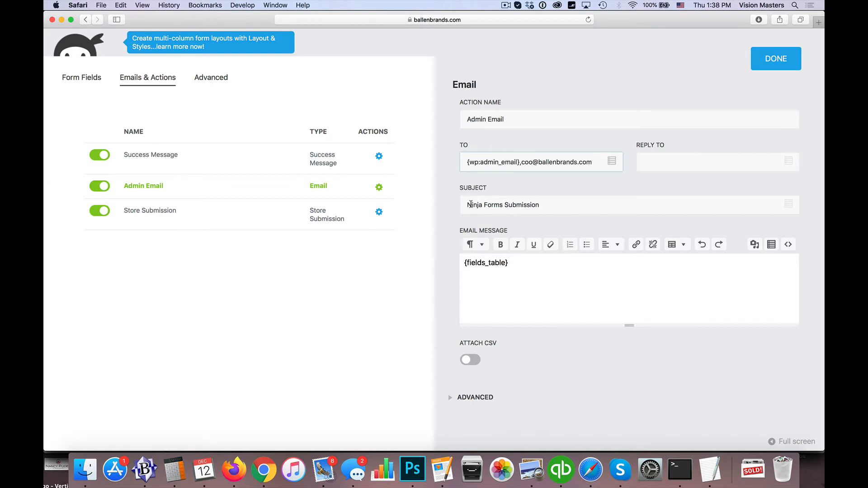
double_click(503, 205)
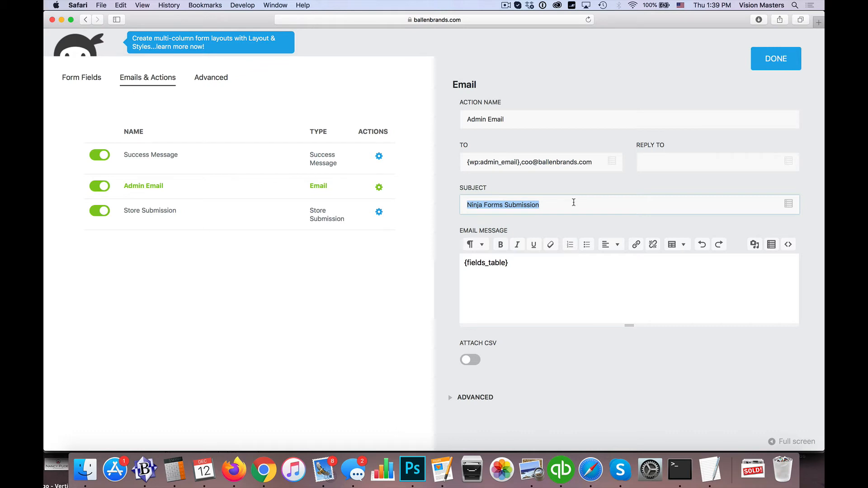
text(18 St)
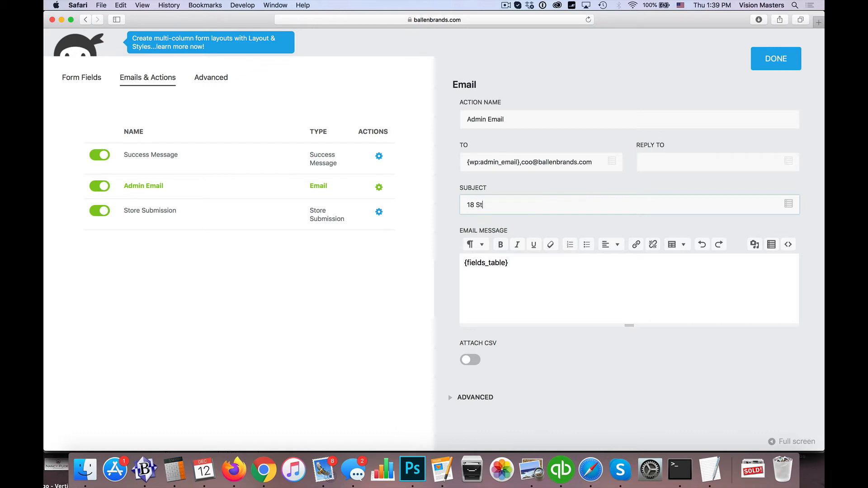
text(eps eBook Do)
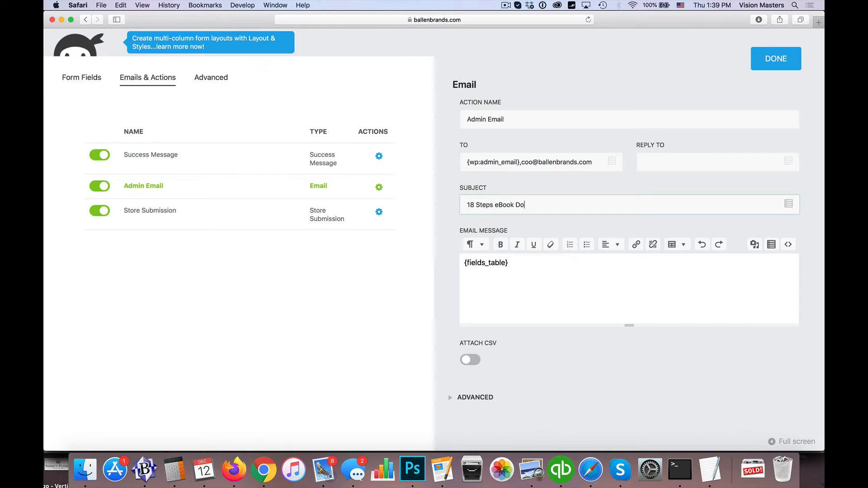
text(wnload)
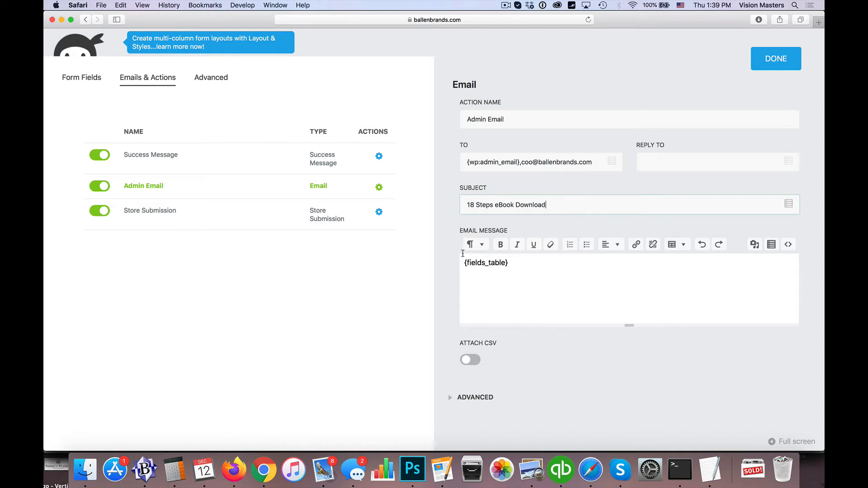
mouse_move(512, 264)
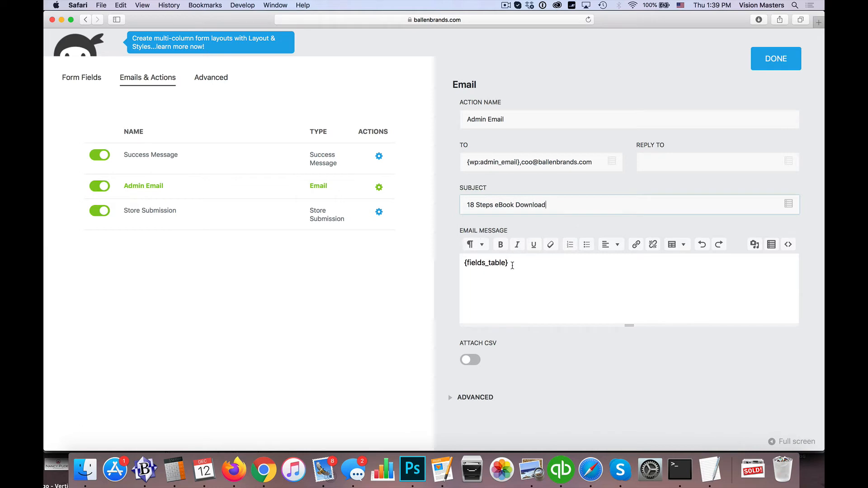
Write 'This lead below filled out the 18 steps form... please follow up' above the fields table.
double_click(485, 262)
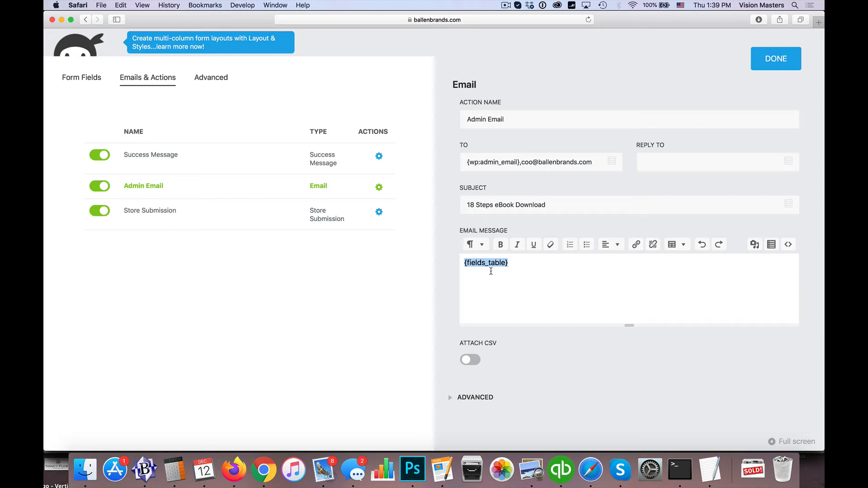
mouse_move(76, 88)
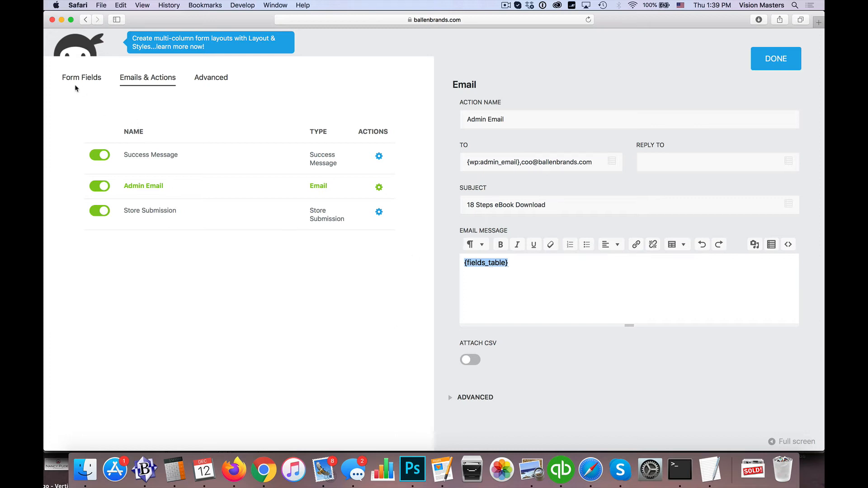
mouse_move(77, 81)
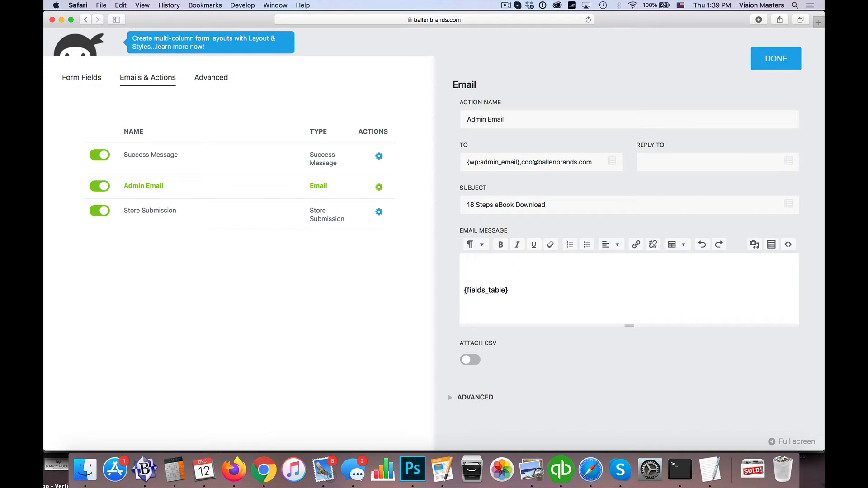
text(This)
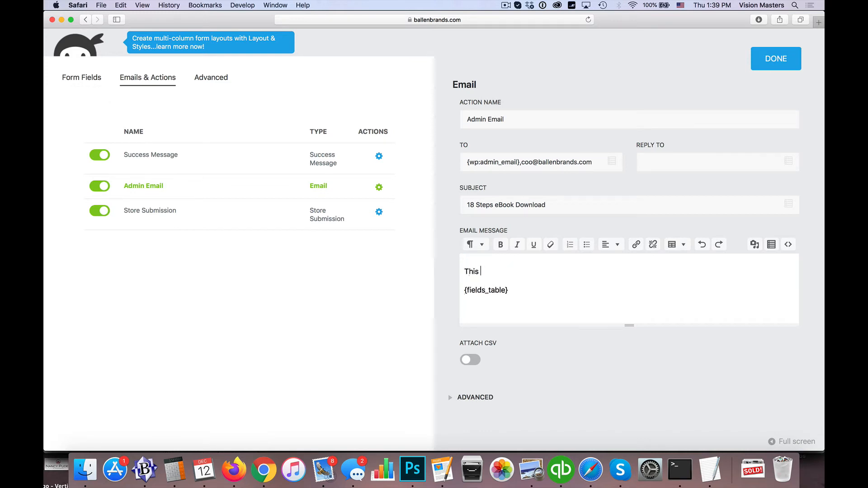
text(lead below)
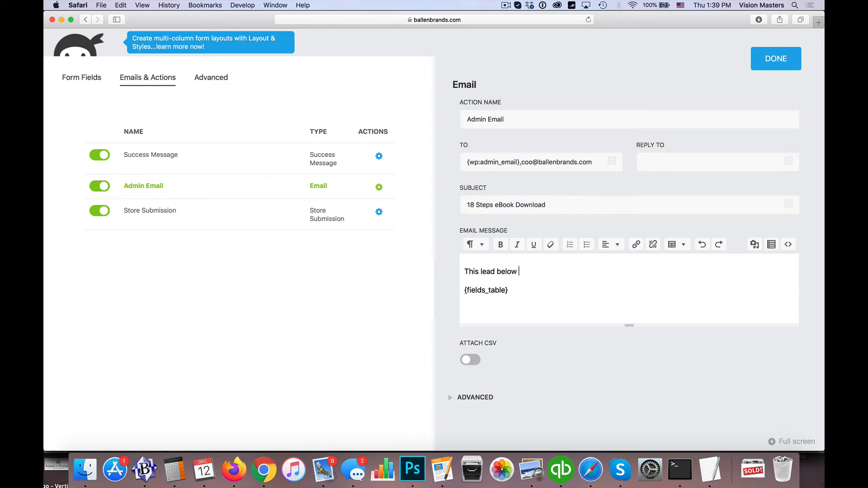
text(filled out the 18)
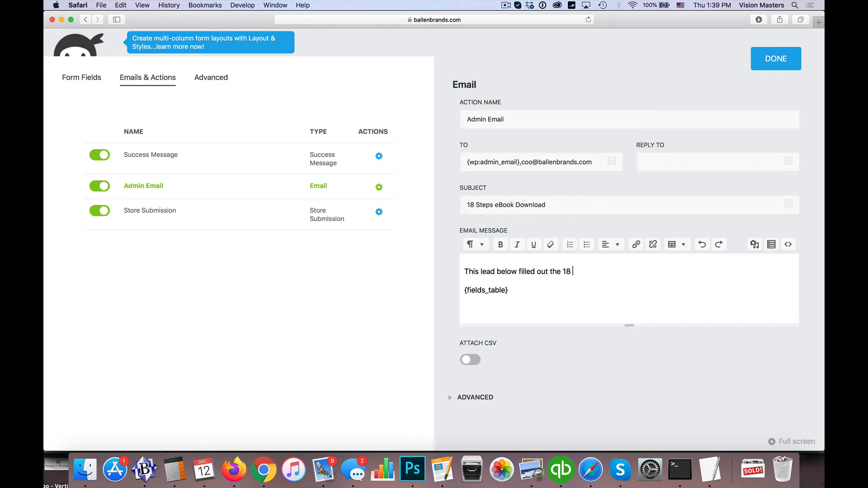
text(steps form)
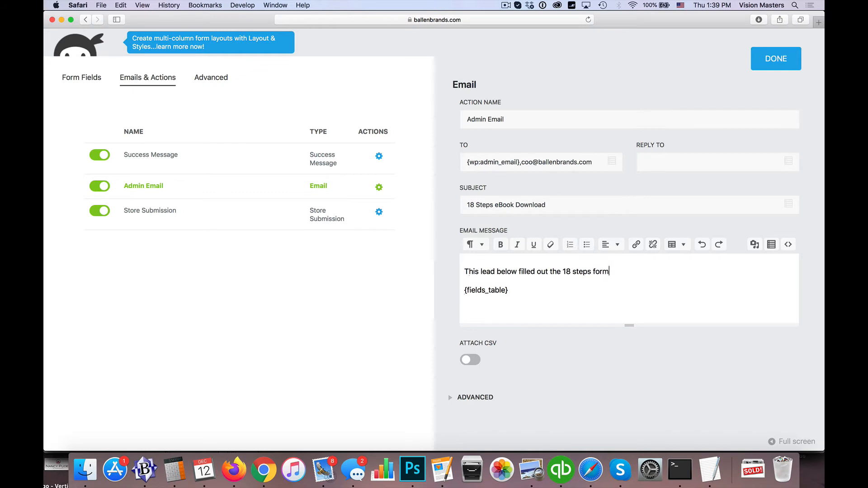
text(... please foollow up.)
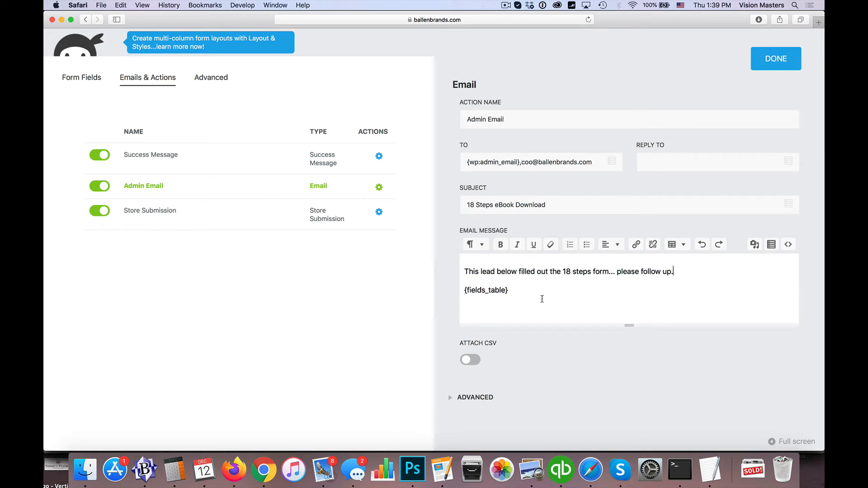
mouse_move(526, 294)
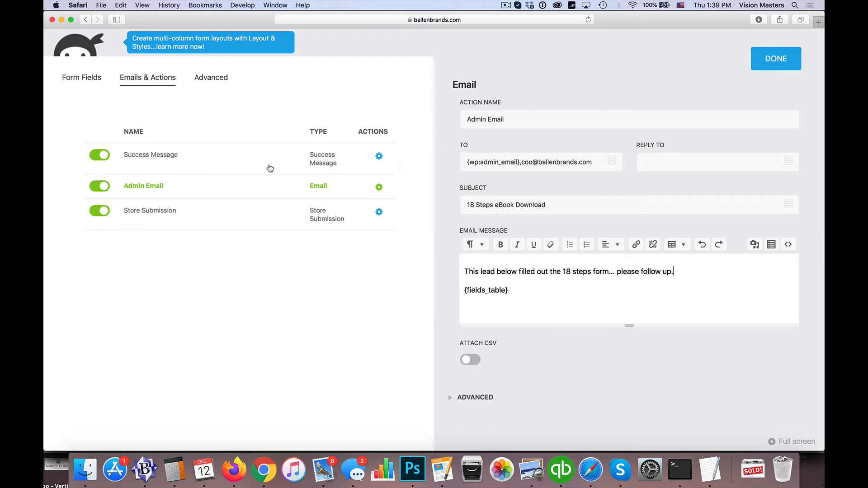
mouse_move(366, 161)
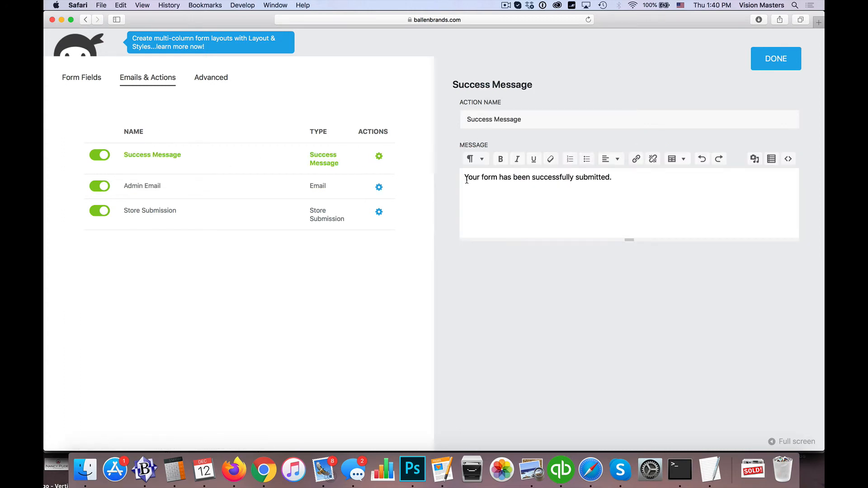
Replace the success message with 'Congratulations! You have just unlocked your eBook!'.
triple_click(537, 178)
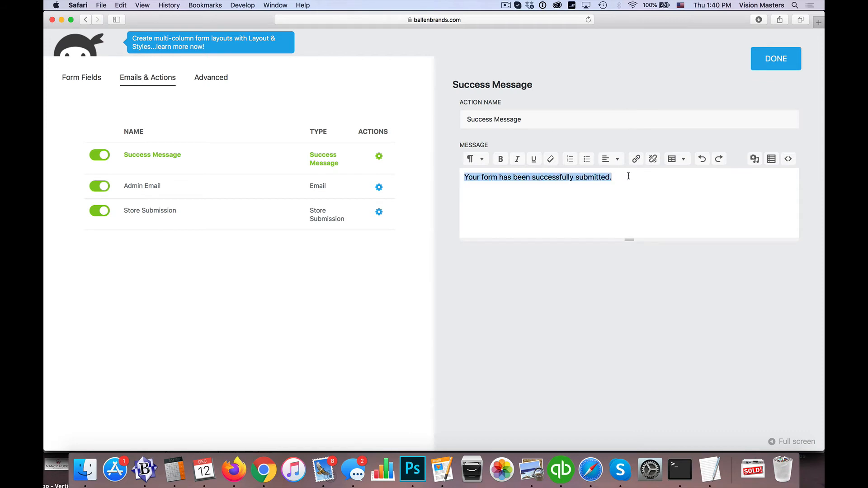
click(655, 178)
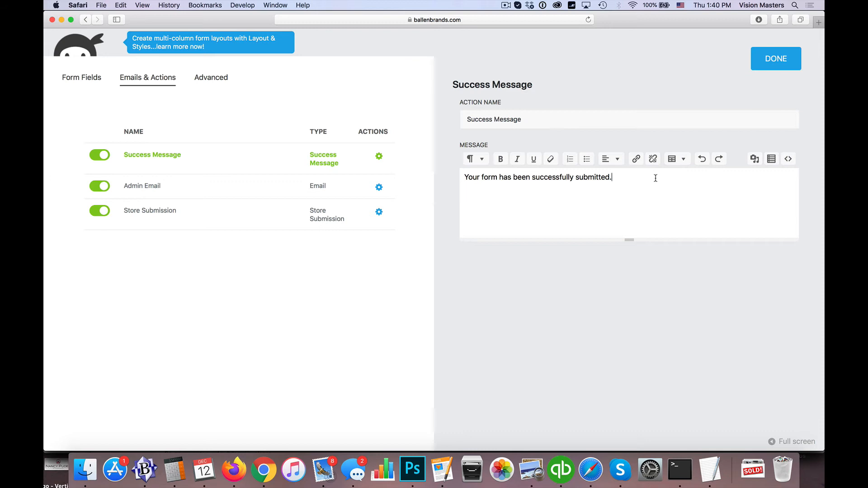
triple_click(537, 177)
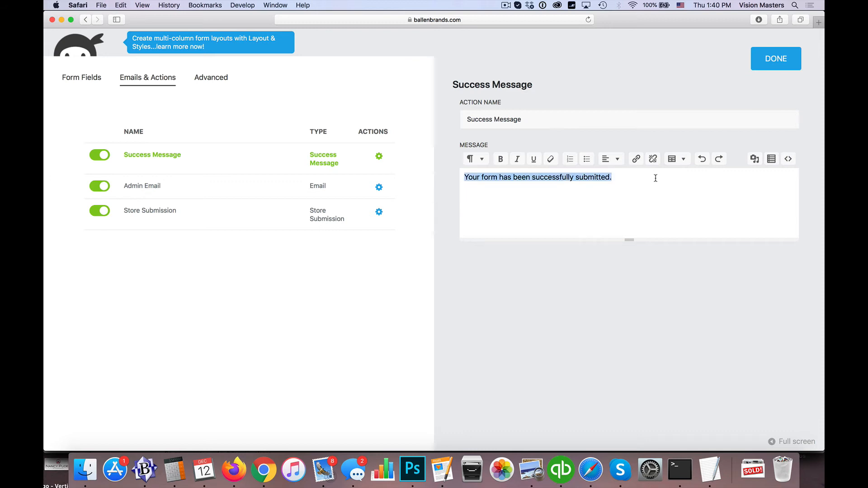
text(Cong)
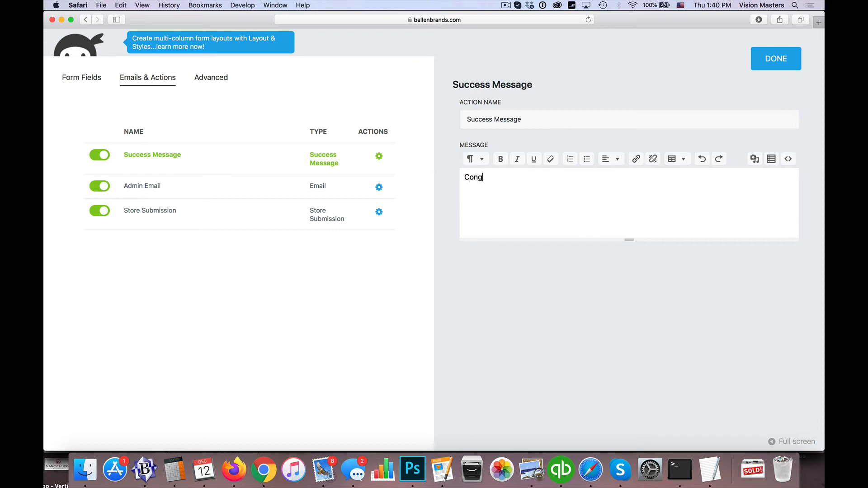
text(ratulatioin)
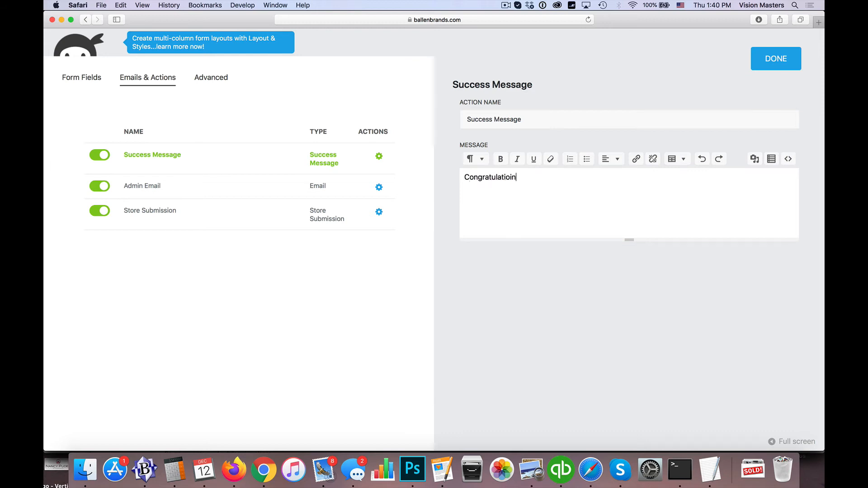
text(Congratulations!)
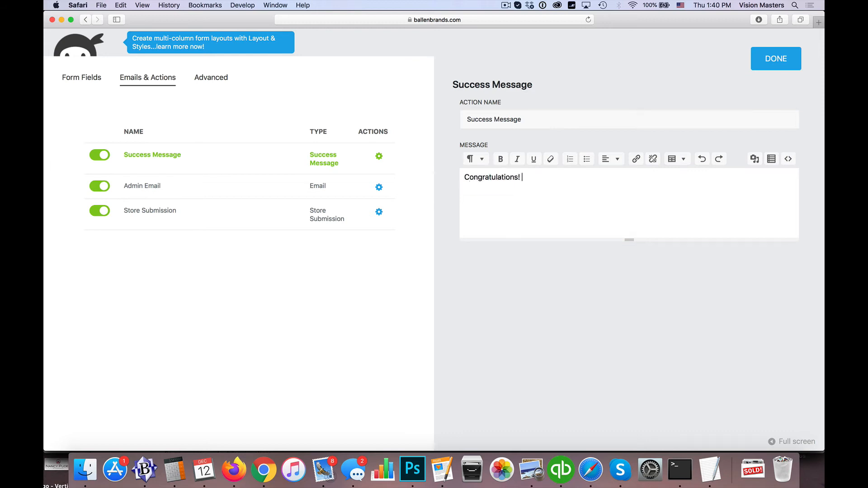
text(You have just)
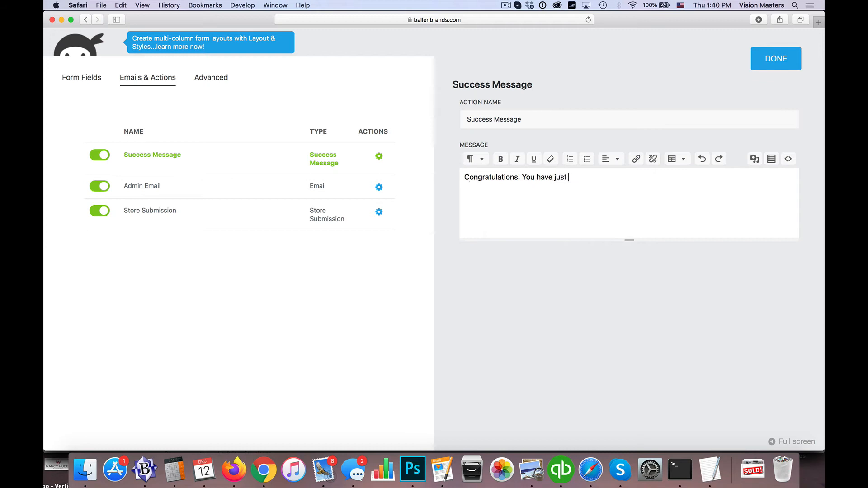
text(unlocked your e)
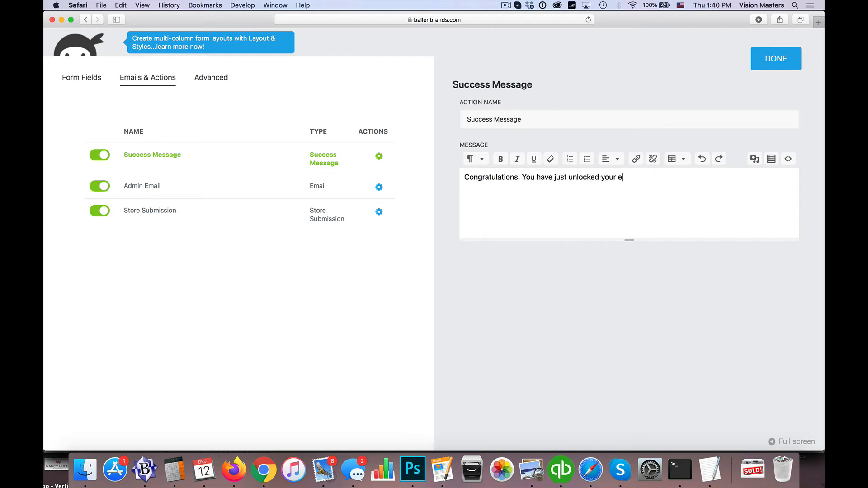
text(Book!)
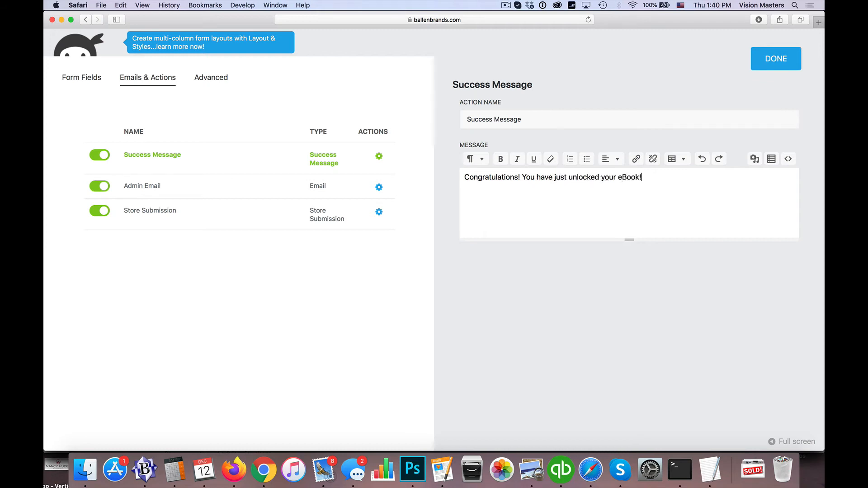
mouse_move(715, 190)
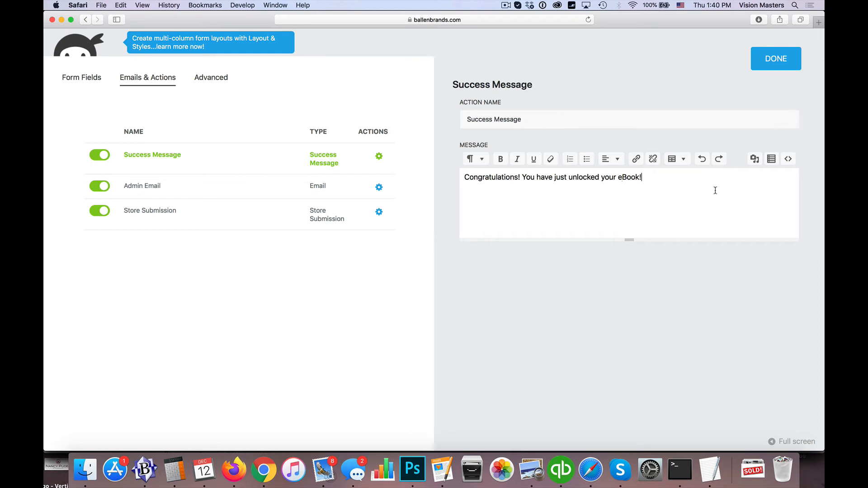
mouse_move(239, 203)
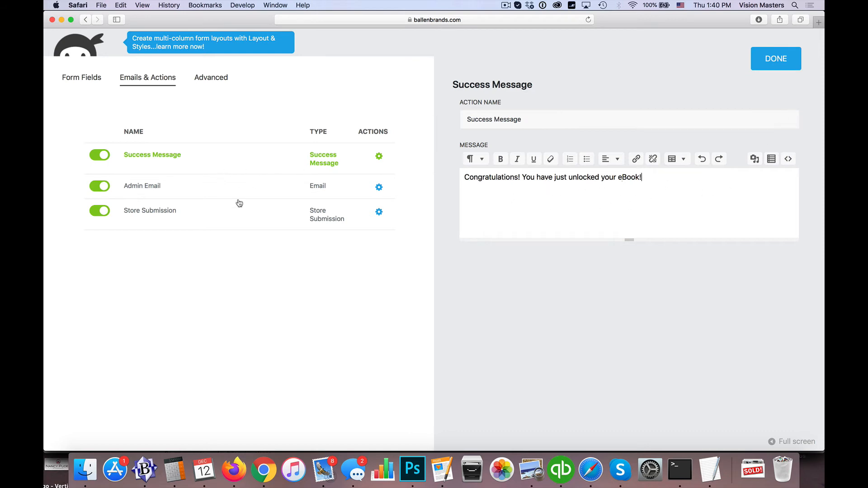
mouse_move(682, 187)
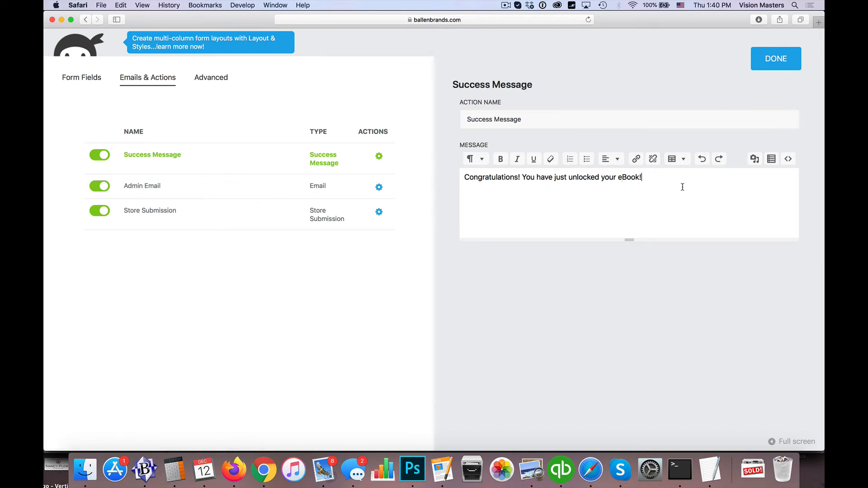
mouse_move(649, 184)
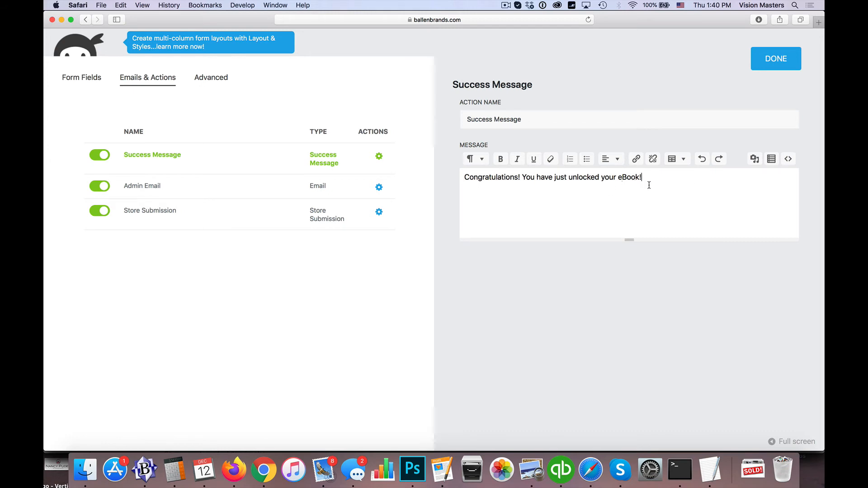
Add a centred 'CLICK HERE TO DOWNLOAD NOW' line linked to the uploaded eBook file.
text(CLIICK)
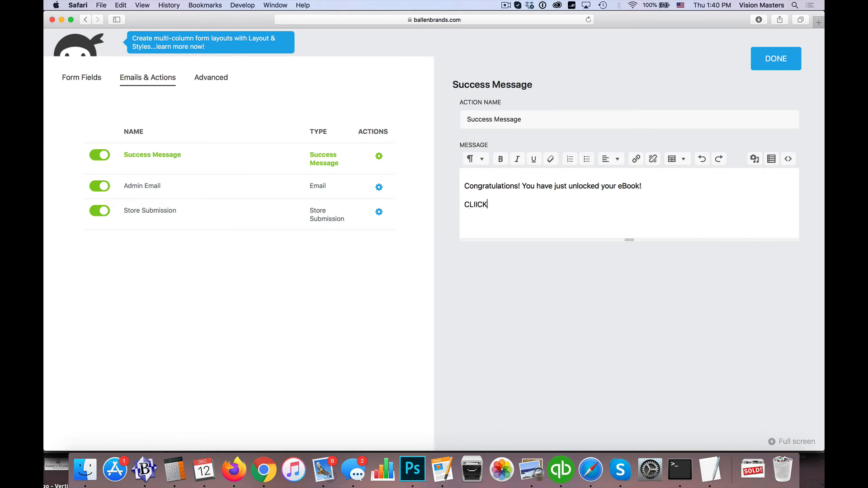
key(Backspace)
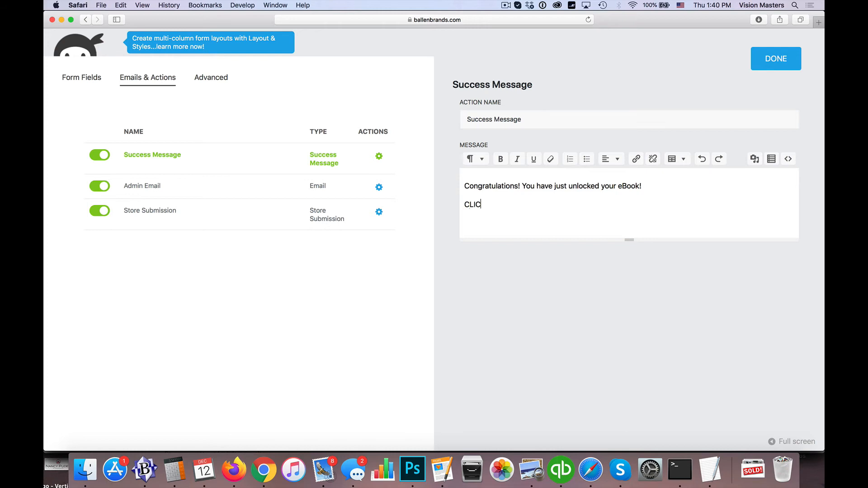
text(K HERE TO DOWN)
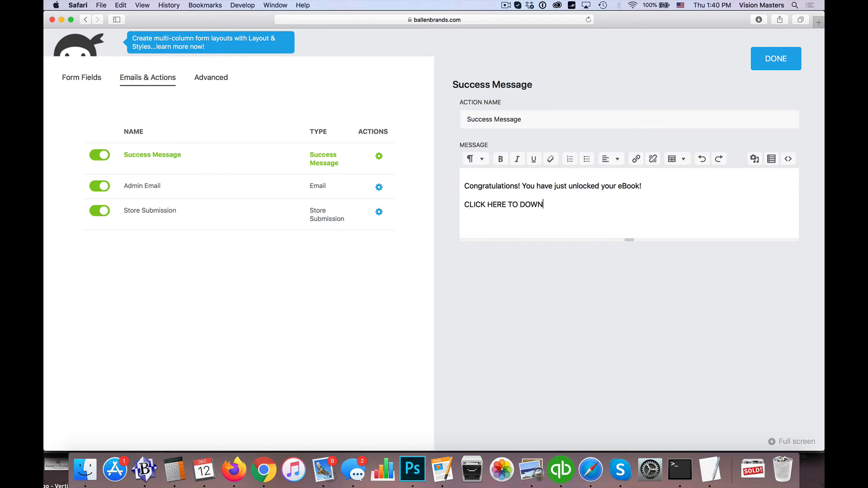
text(LOAD)
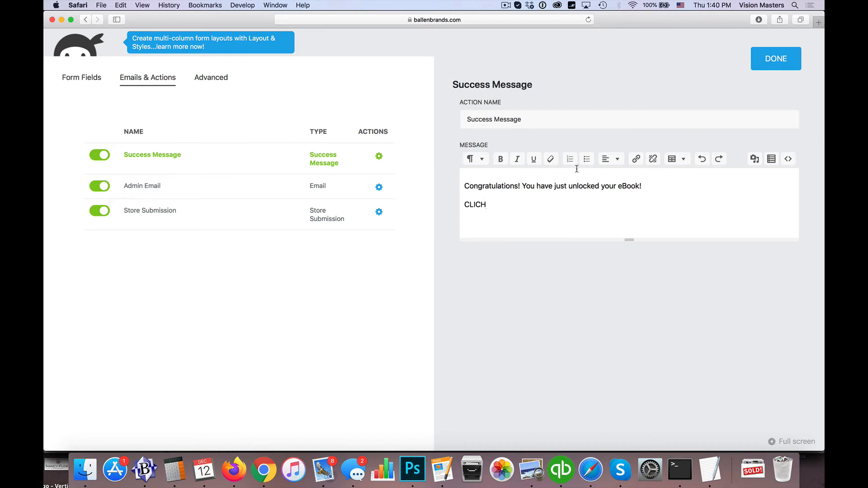
text(CLICK HERE TO DOWNLOAD)
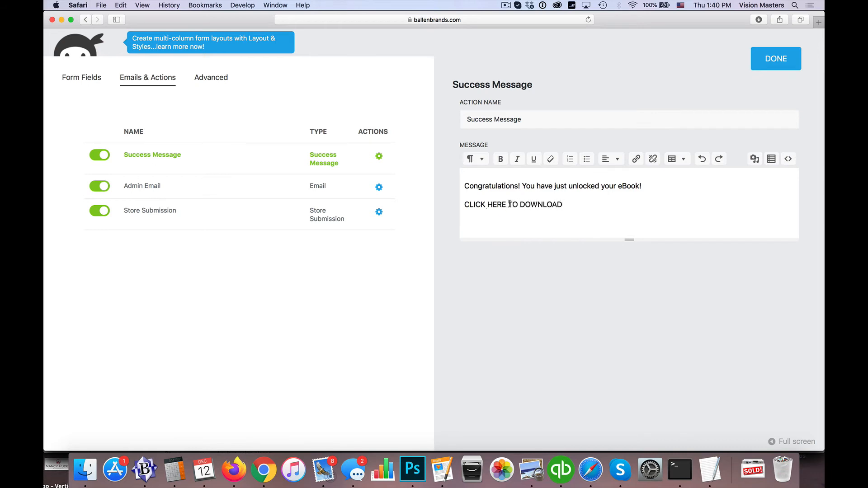
click(612, 158)
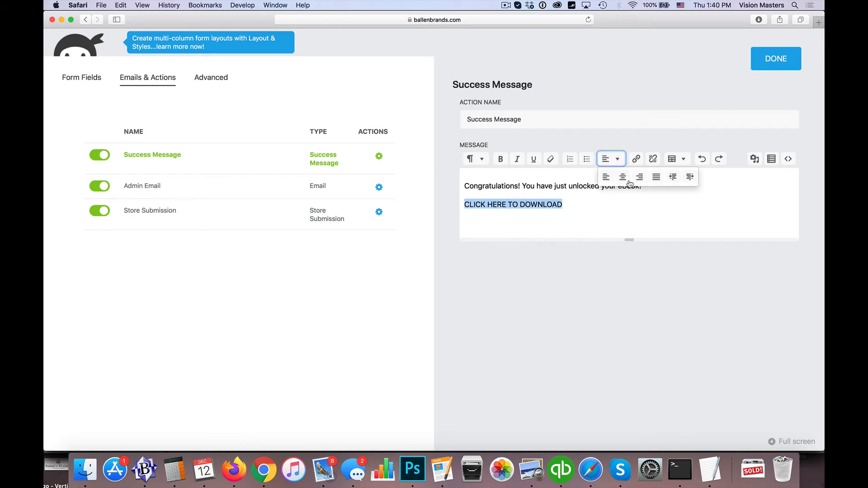
click(622, 177)
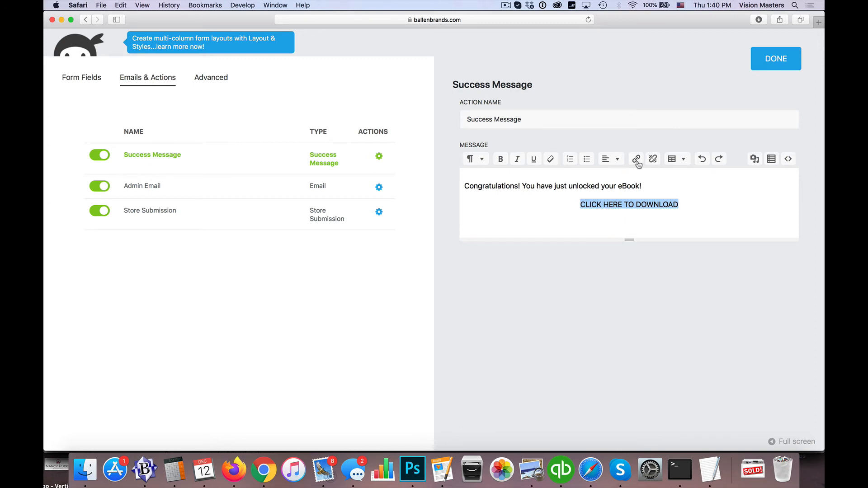
click(636, 158)
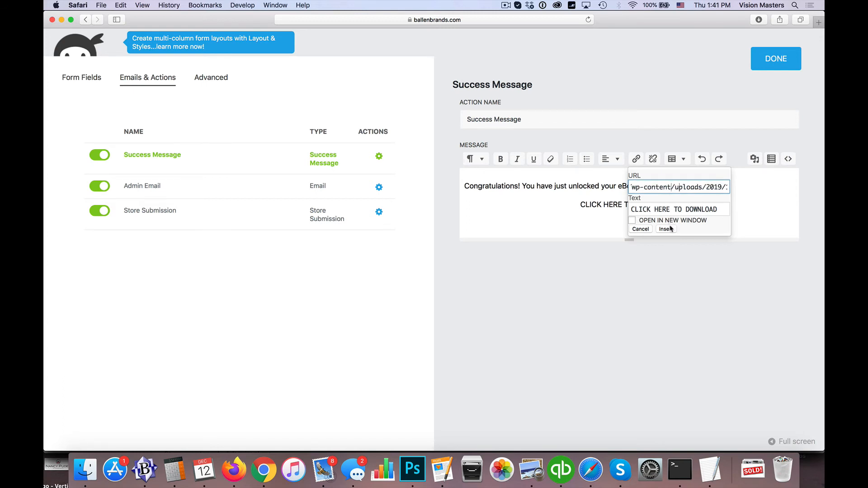
click(664, 229)
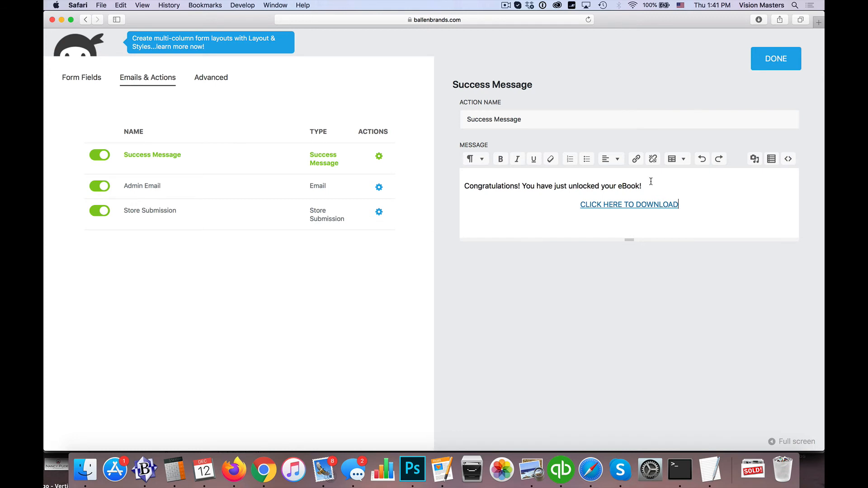
mouse_move(674, 205)
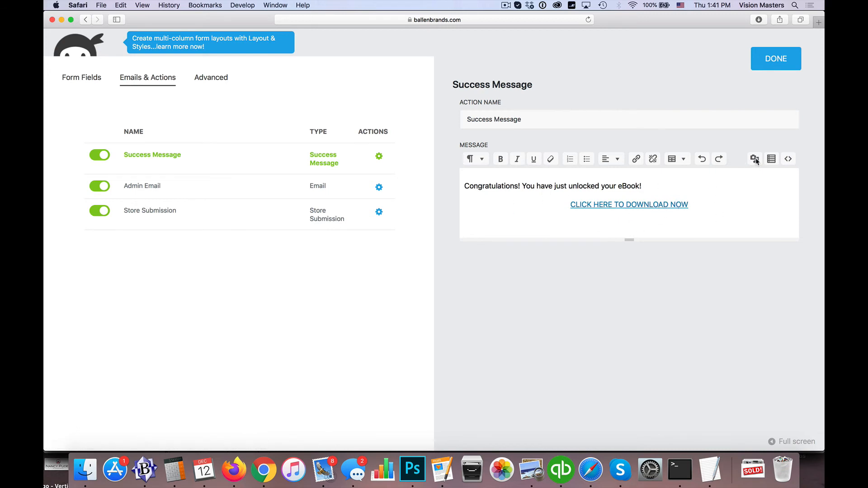
mouse_move(592, 204)
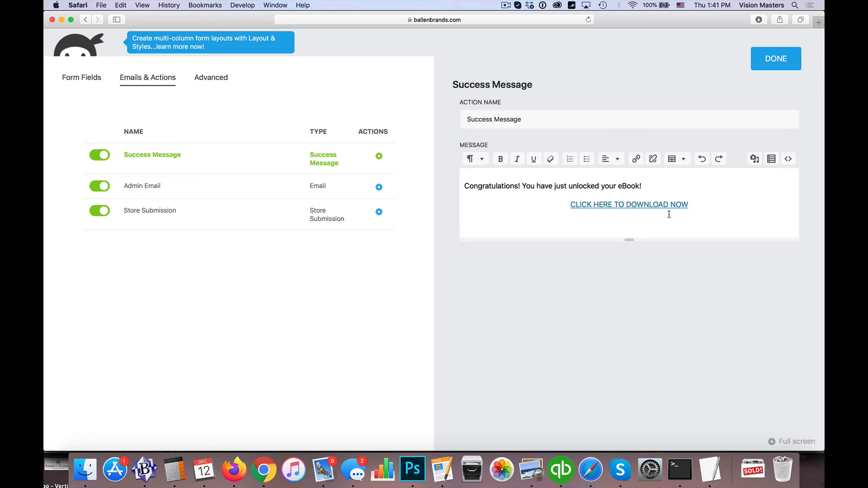
mouse_move(738, 208)
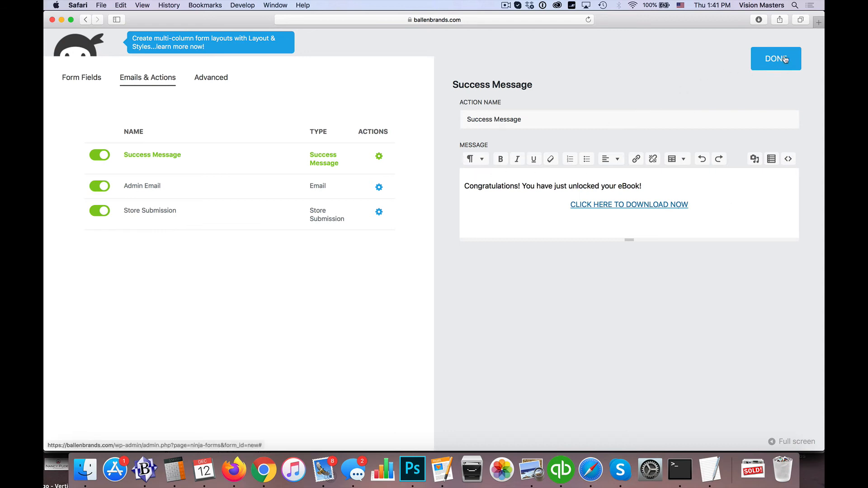
Title the Ninja Forms form '18 Steps eBook' and publish it.
click(776, 58)
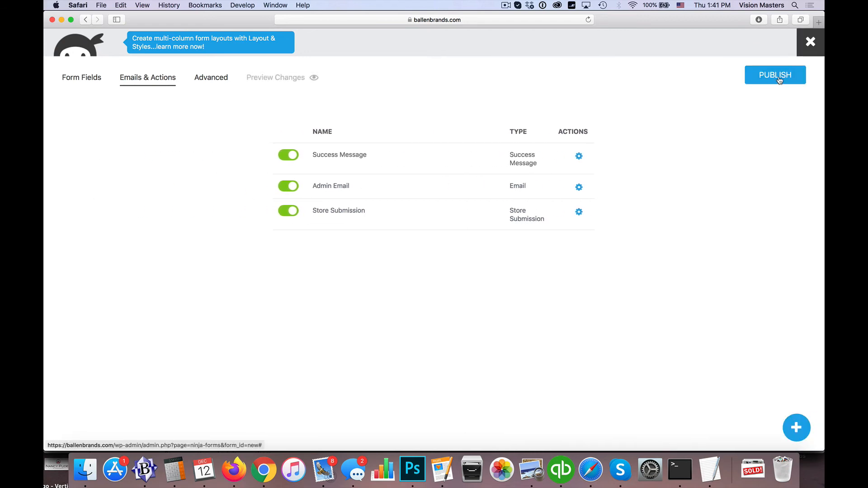
click(775, 75)
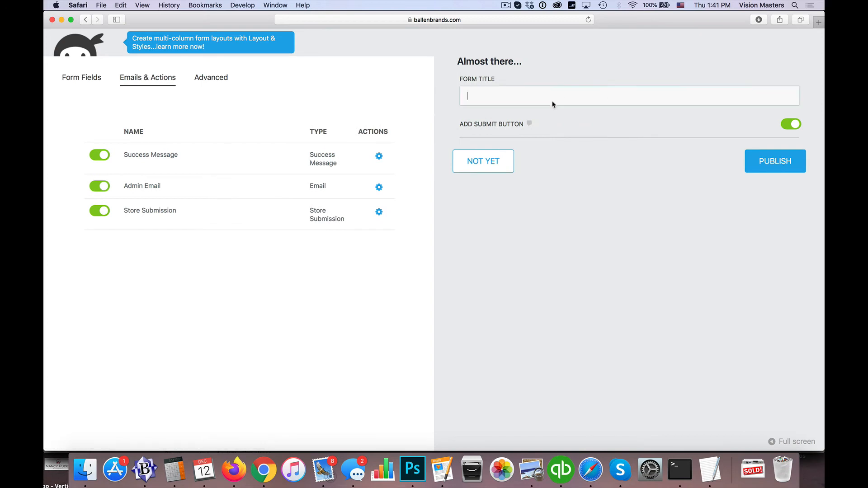
text(18 STeps)
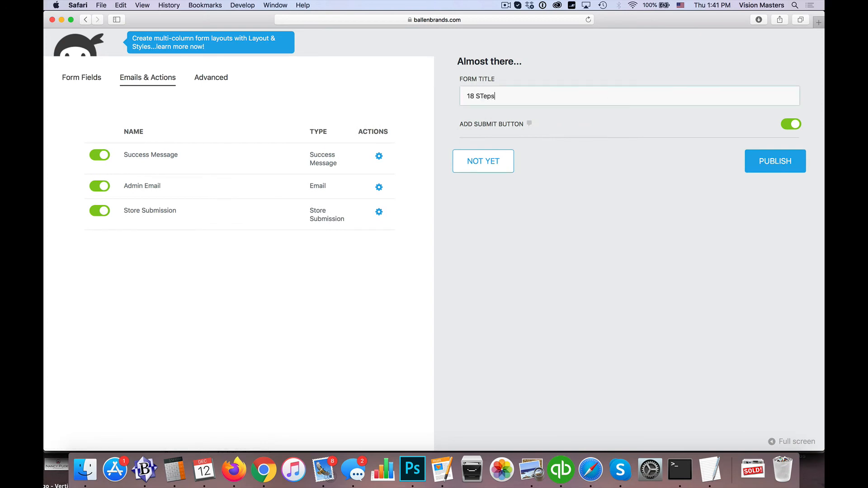
text(18 Steps)
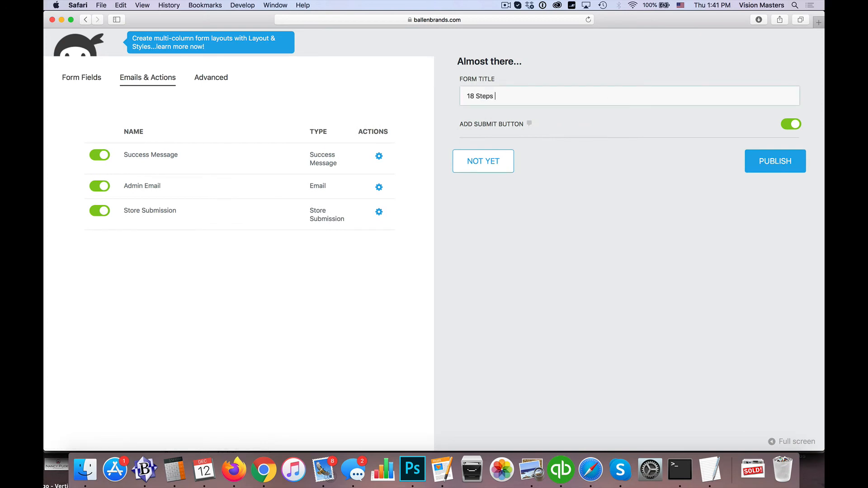
text(eBook)
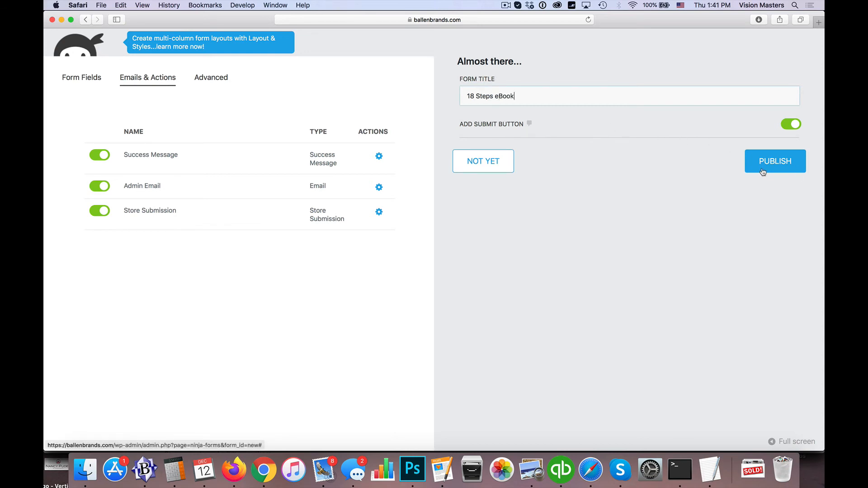
click(775, 161)
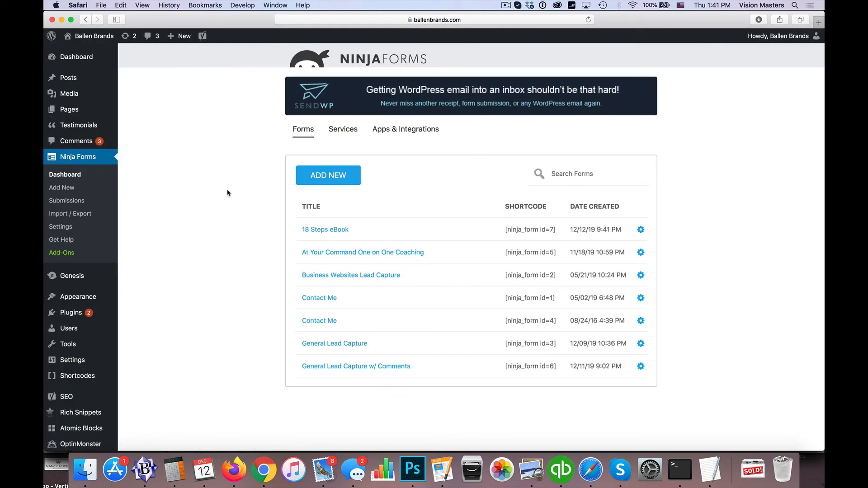
mouse_move(107, 262)
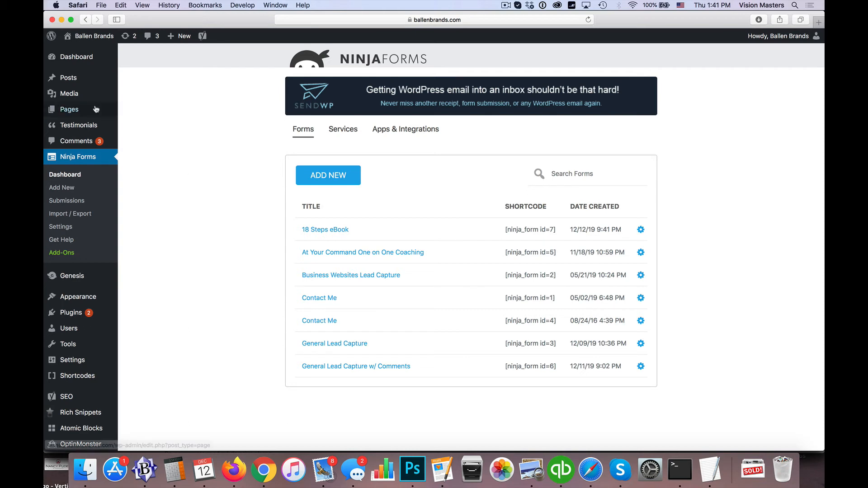
mouse_move(170, 86)
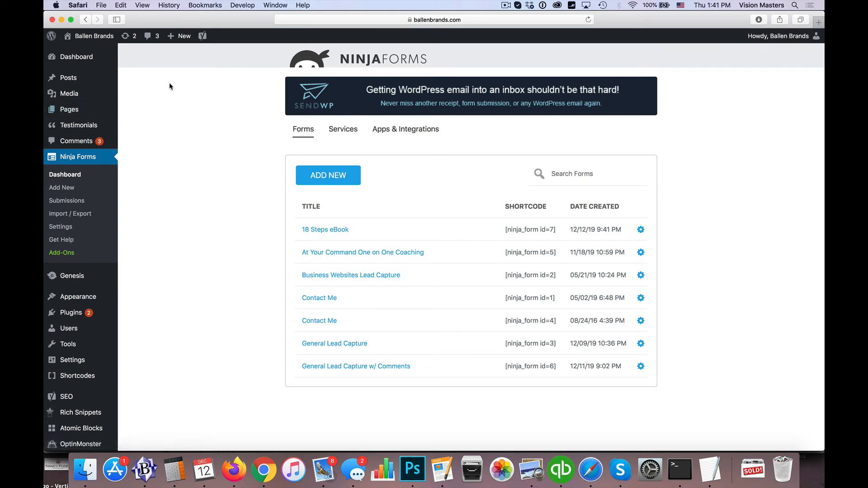
mouse_move(72, 98)
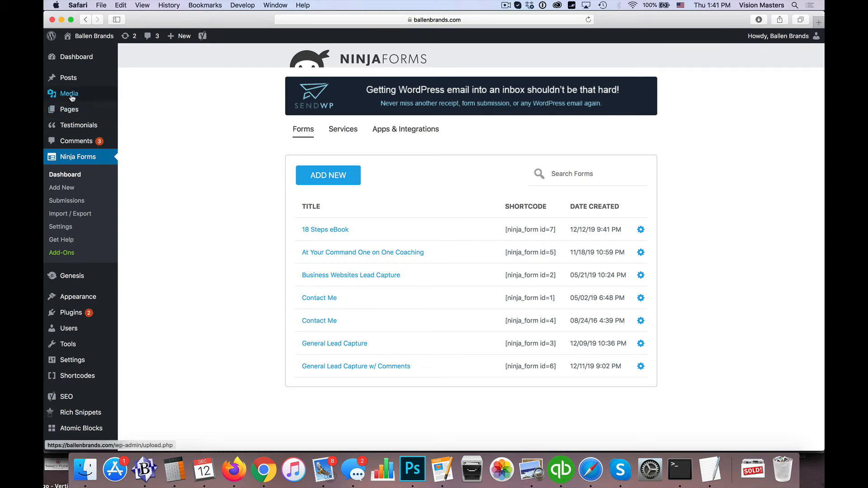
mouse_move(69, 109)
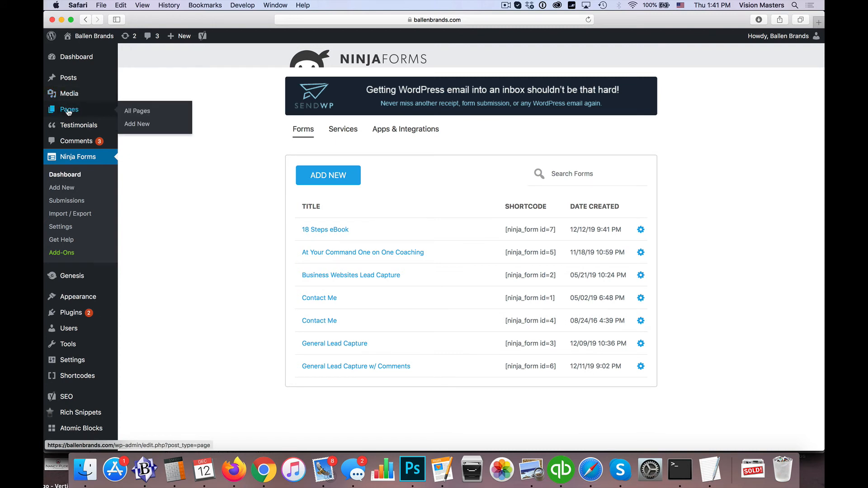
Start a new page and insert a Ninja Forms block into it.
click(137, 124)
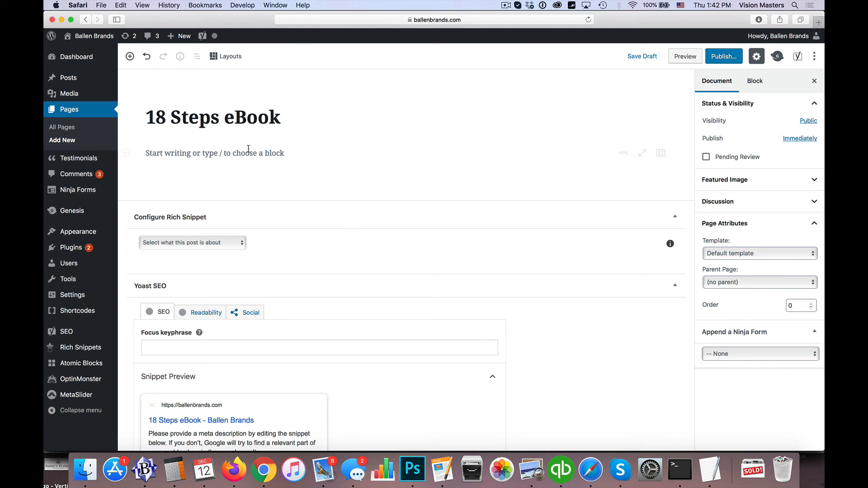
click(125, 153)
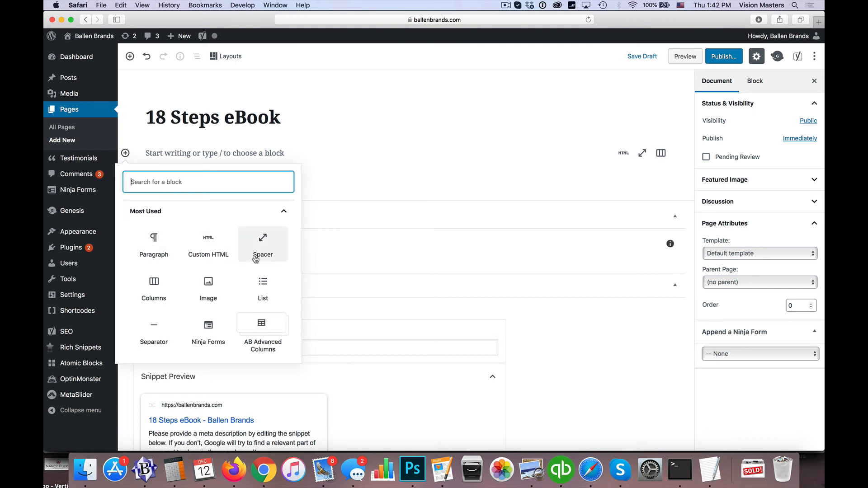
text(nin)
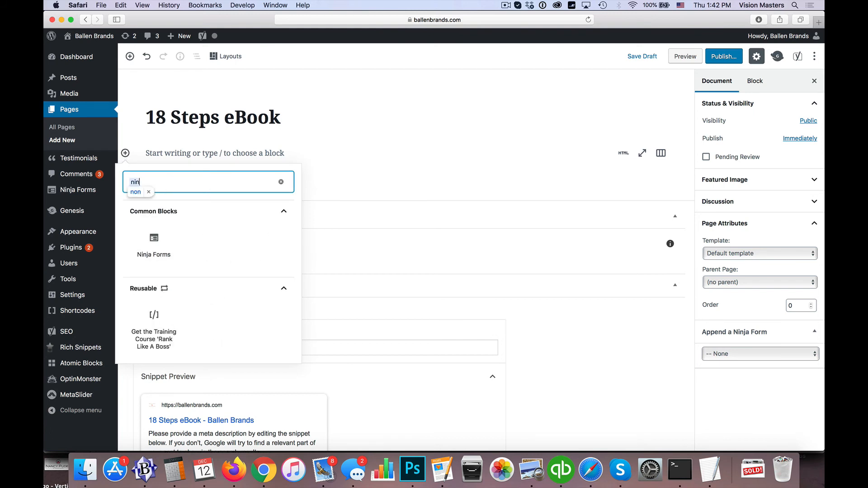
text(ja)
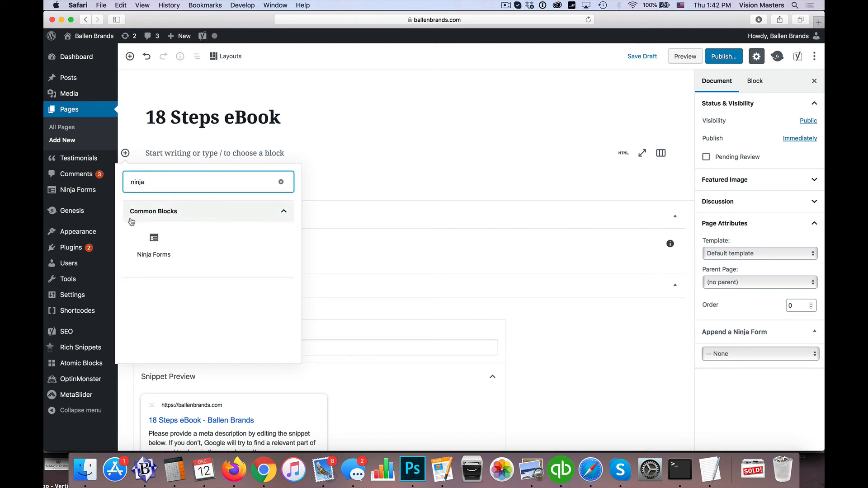
click(153, 244)
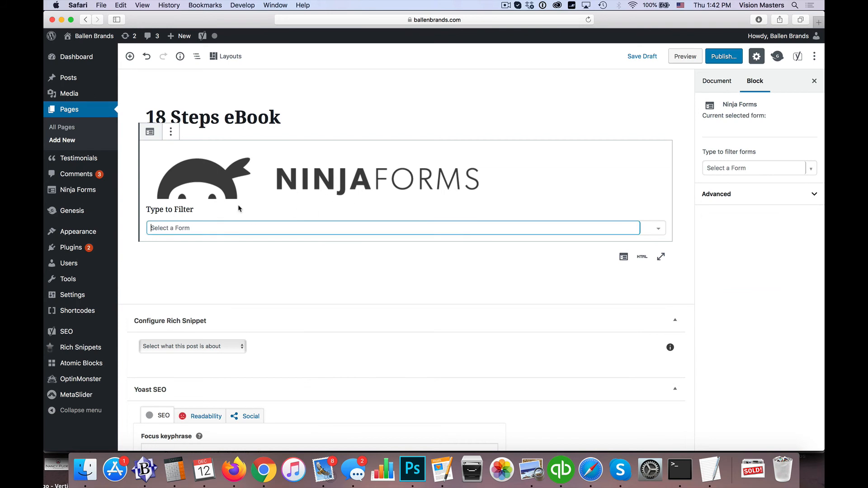
Embed the 18 Steps eBook form (ID: 7) in the block.
click(393, 232)
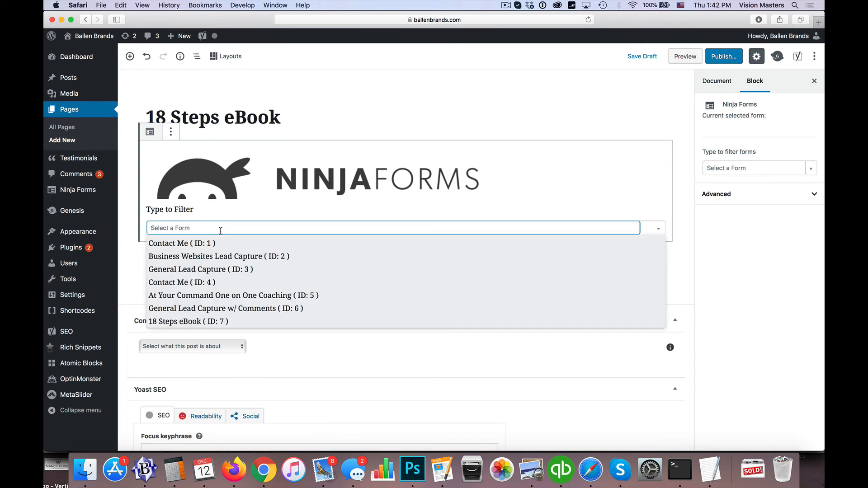
mouse_move(188, 322)
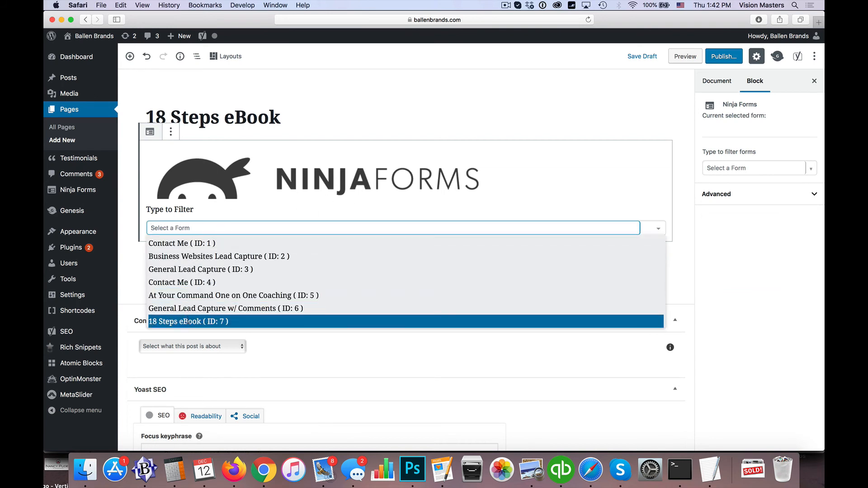
click(188, 322)
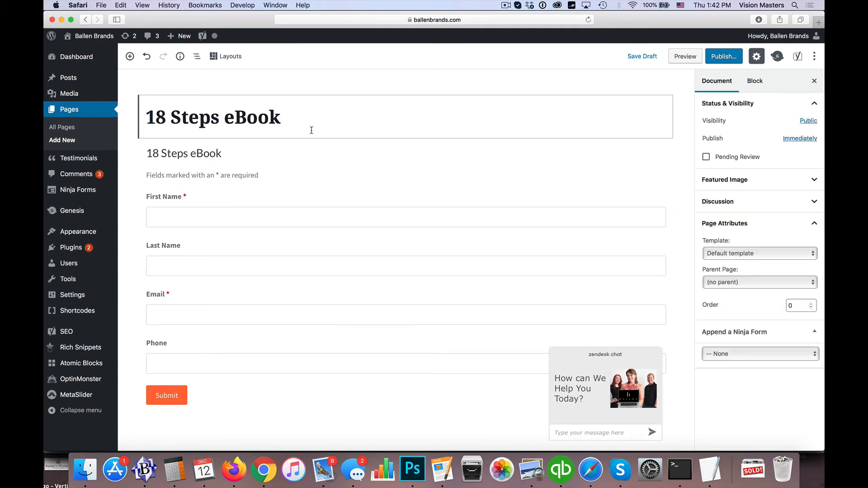
mouse_move(685, 59)
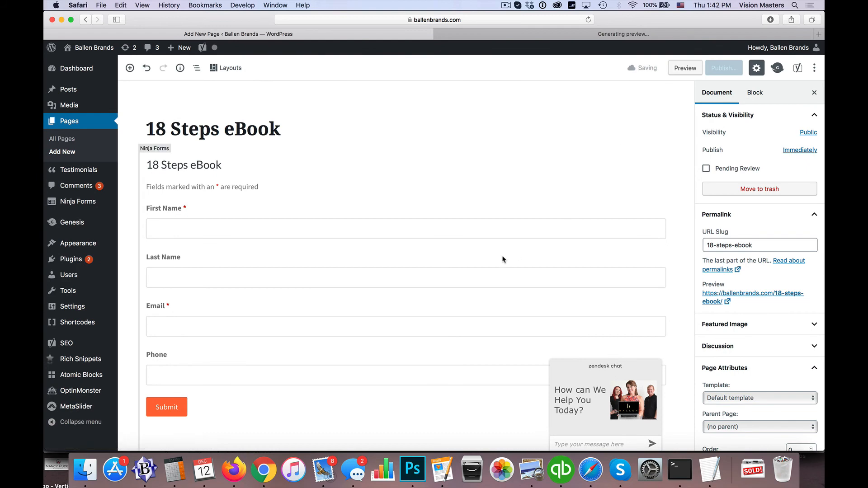
Check the preview, then extend the page title with 'for Keller Williams Agents'.
click(685, 67)
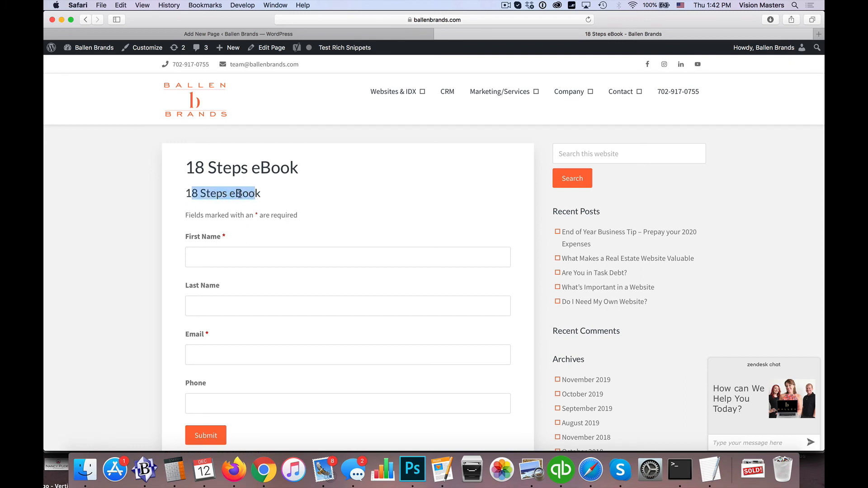
mouse_move(413, 193)
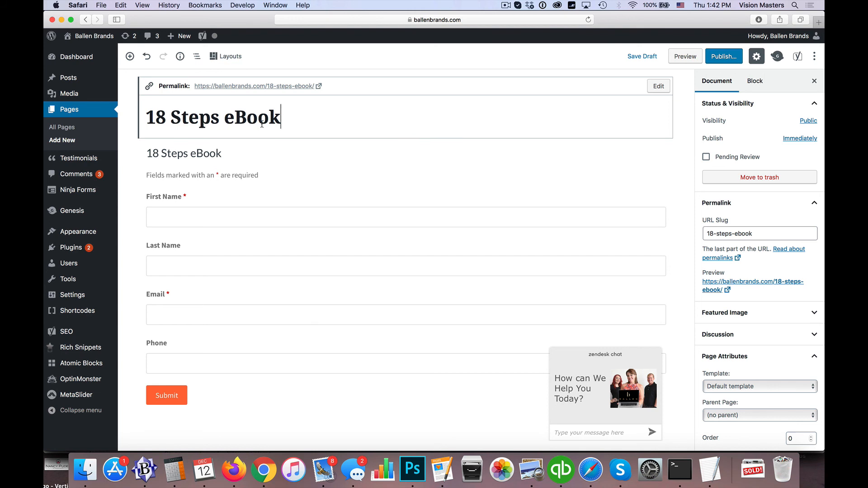
text(for Keller)
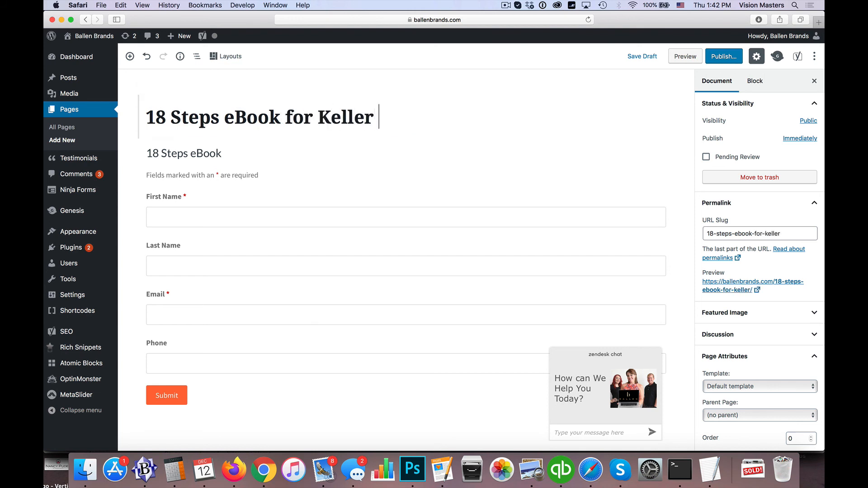
text(Williams Agents)
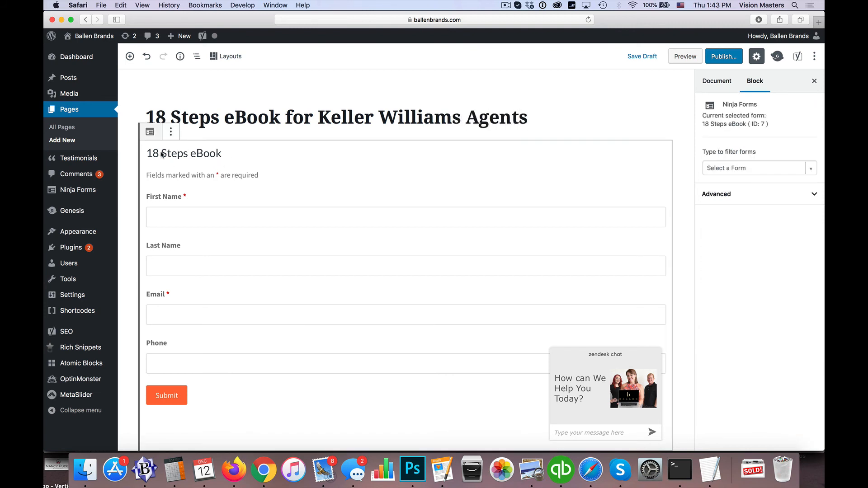
mouse_move(175, 158)
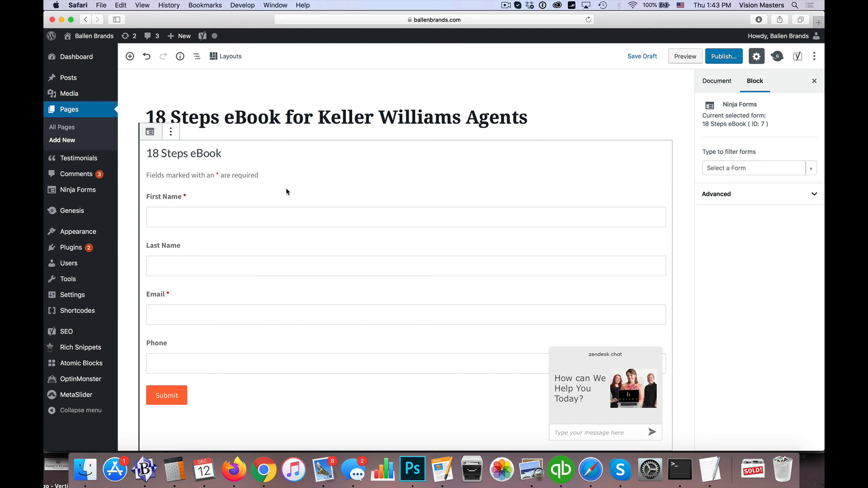
mouse_move(219, 165)
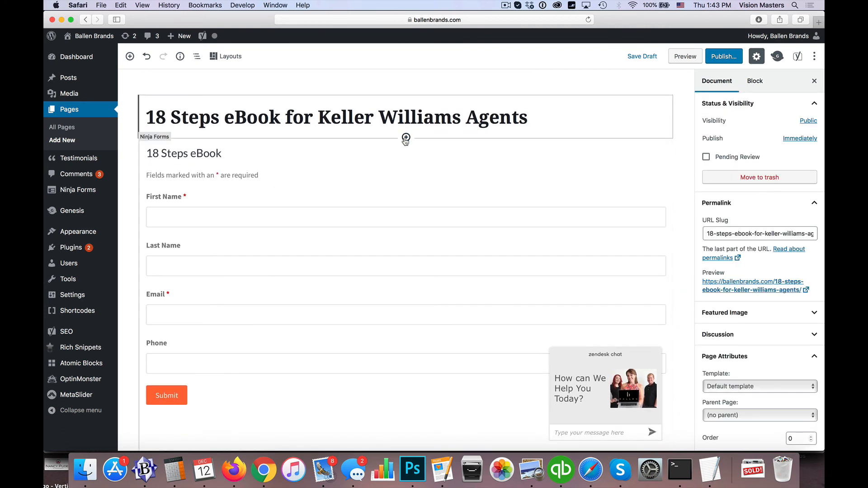
Add an intro paragraph above the form: 'Get the best resource for building out your new database'.
click(406, 137)
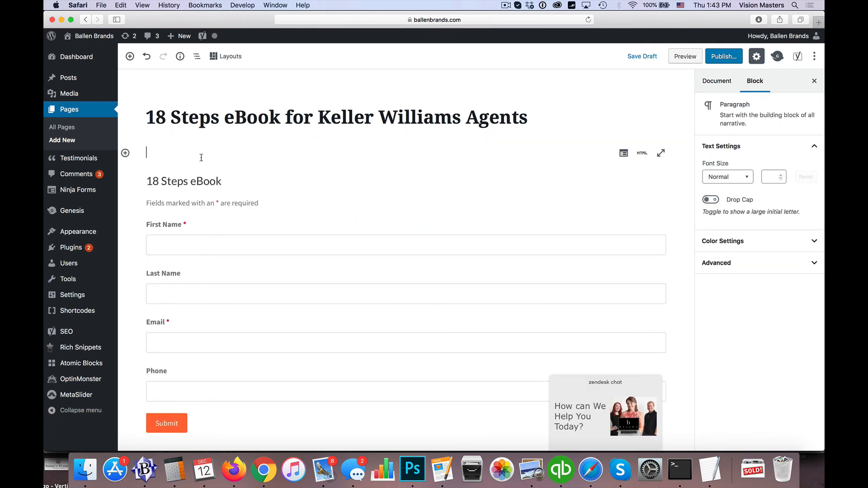
text(Get the b)
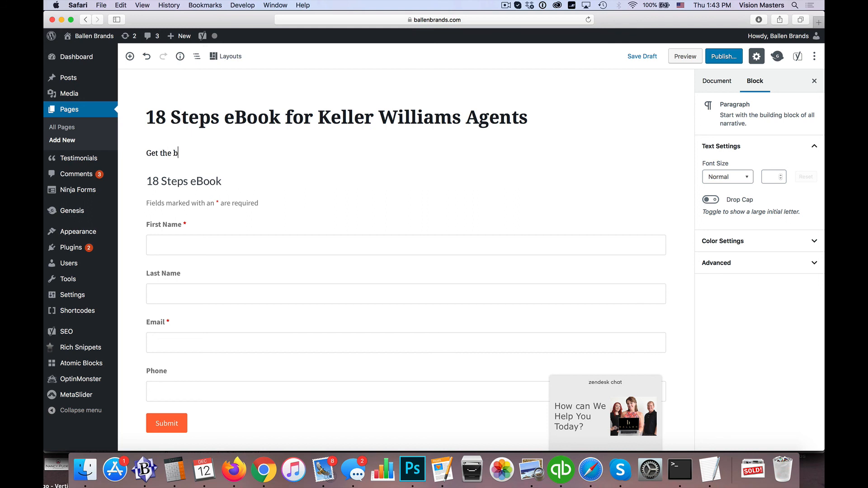
text(est resource for bu)
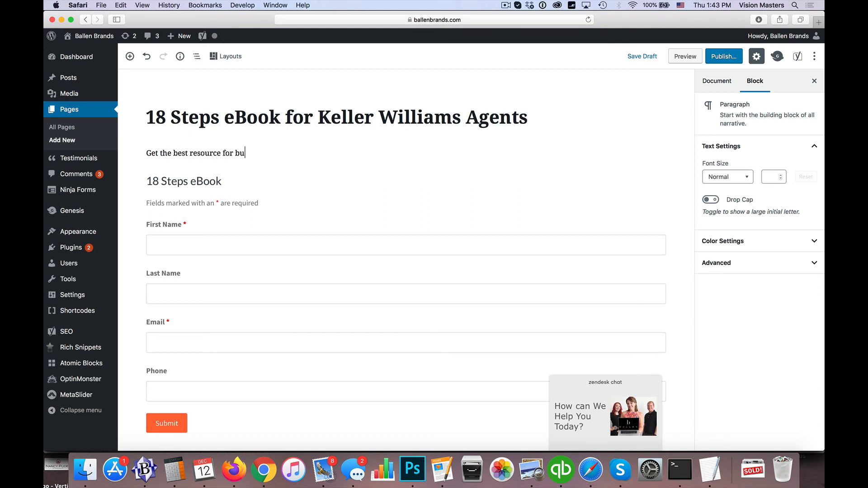
text(ilding out your)
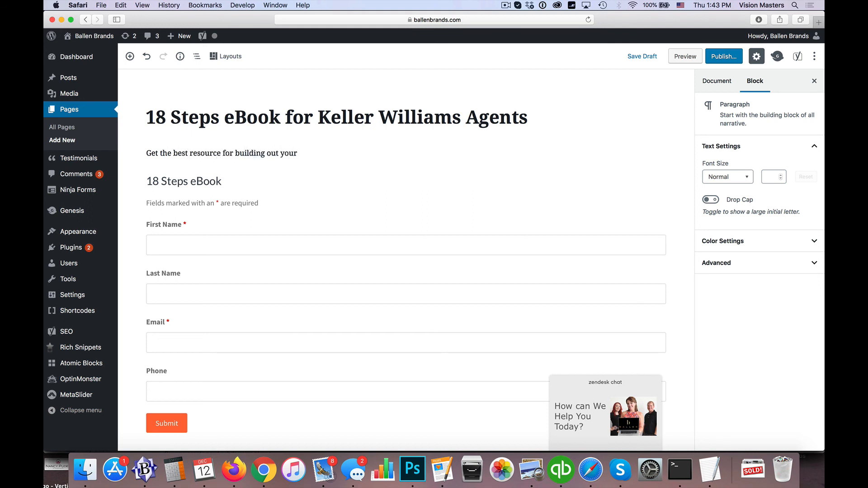
text(new databa)
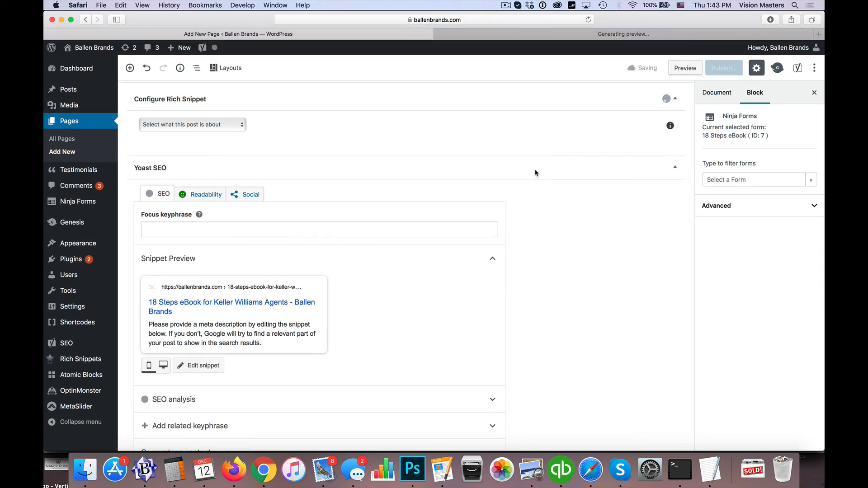
View the live preview and scroll through the retitled page, intro line and sign-up form.
click(686, 68)
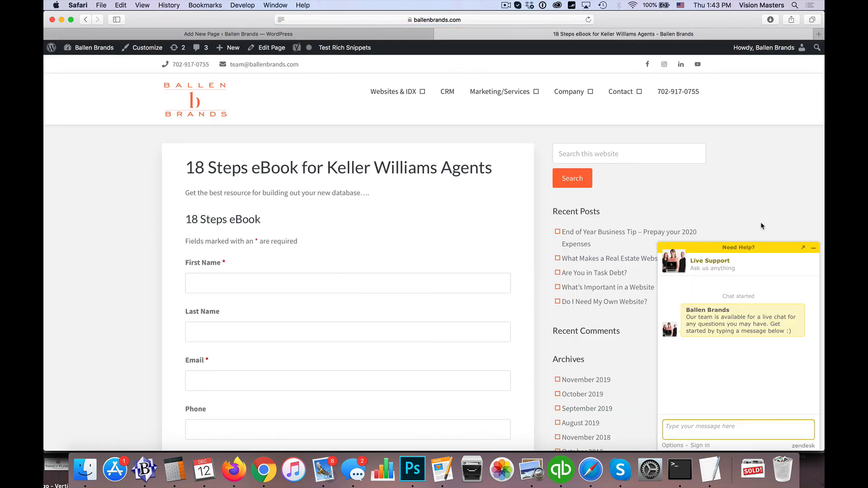
scroll(down, 3)
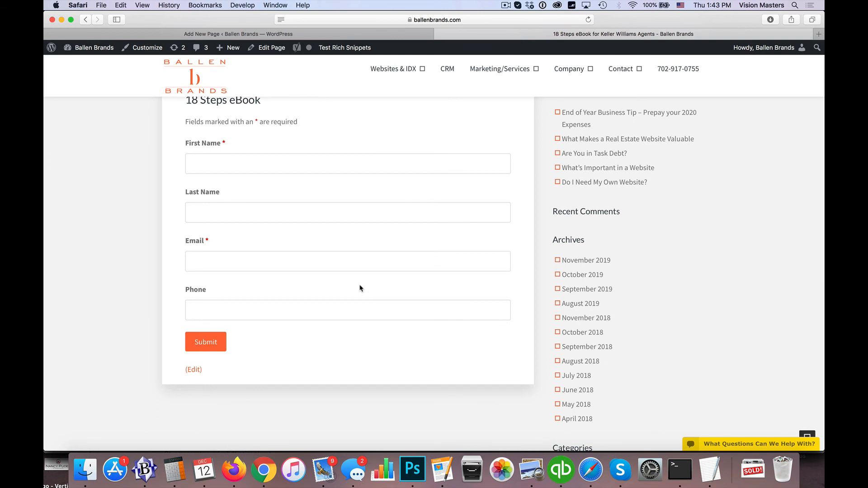
scroll(down, 3)
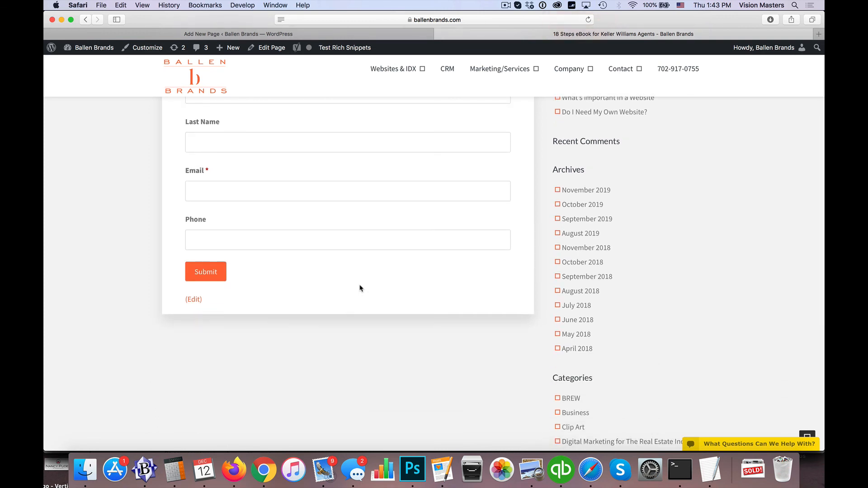